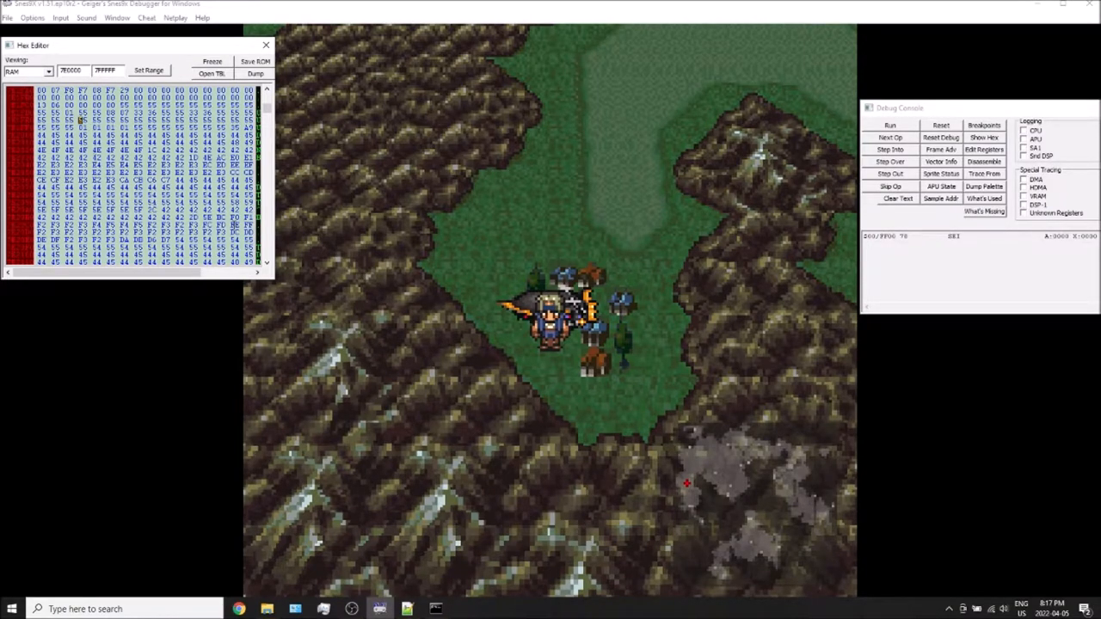
{"action": "mouse_move", "coordinate": [422, 255]}
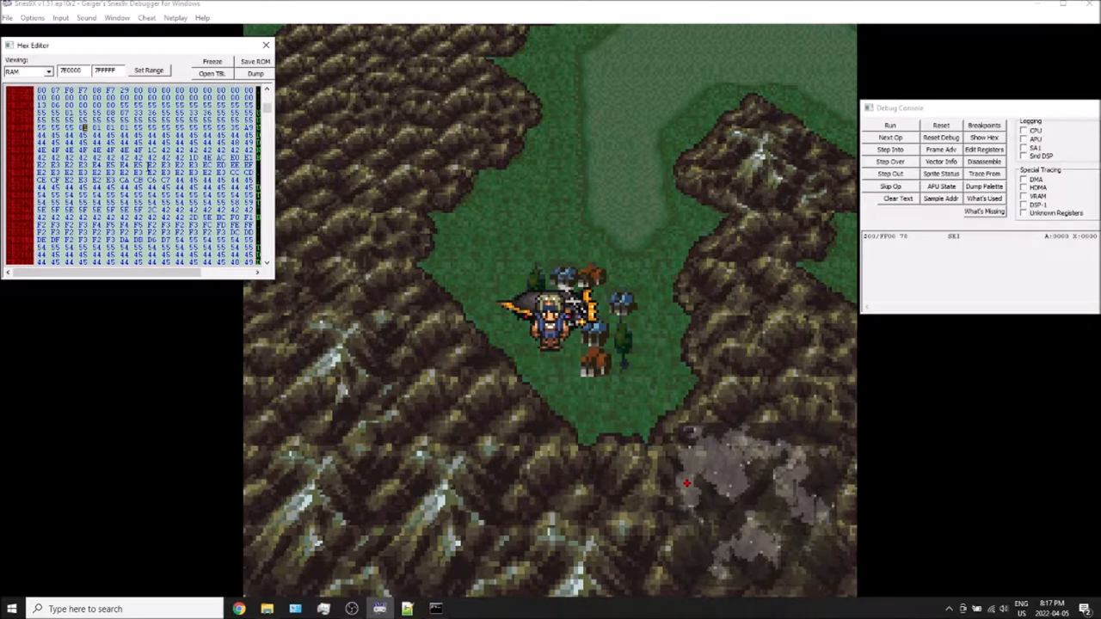
{"action": "mouse_move", "coordinate": [405, 266]}
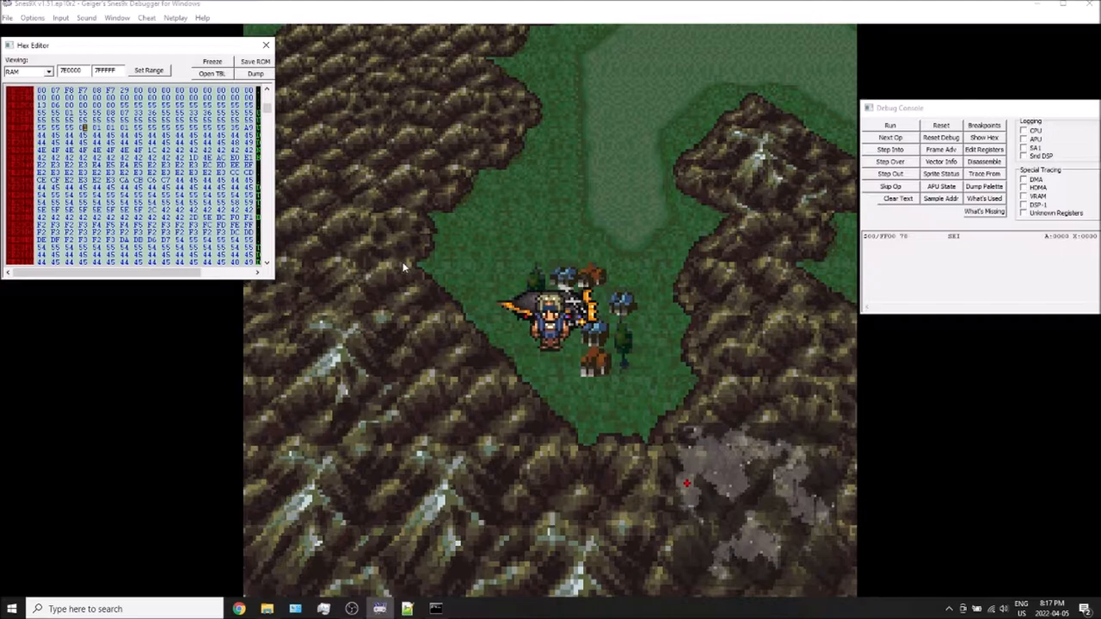
{"action": "mouse_move", "coordinate": [278, 380]}
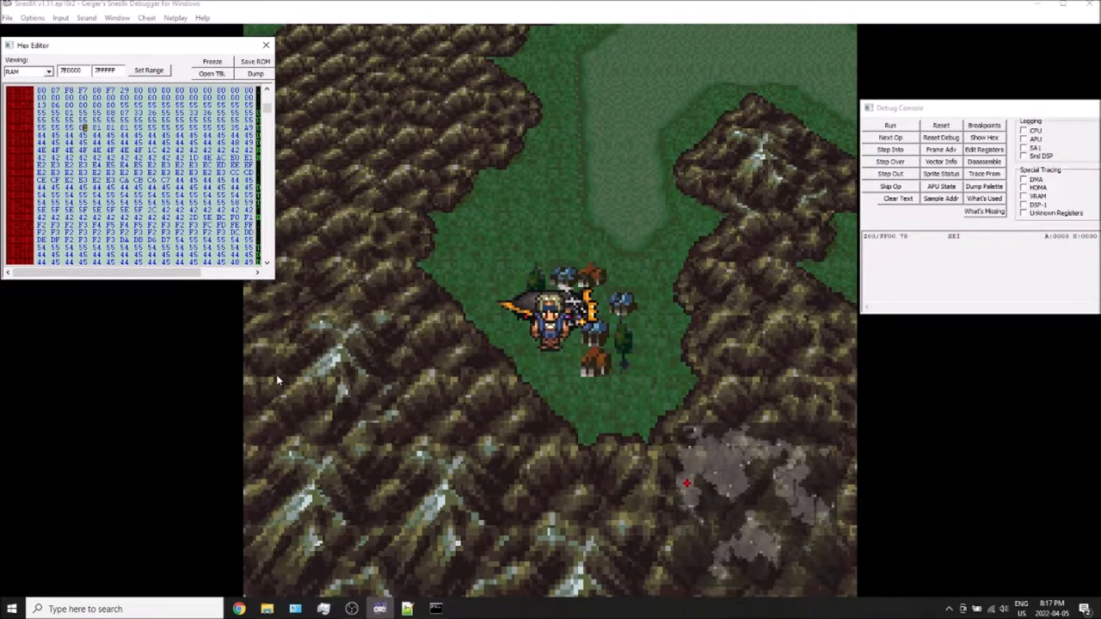
{"action": "mouse_move", "coordinate": [368, 333]}
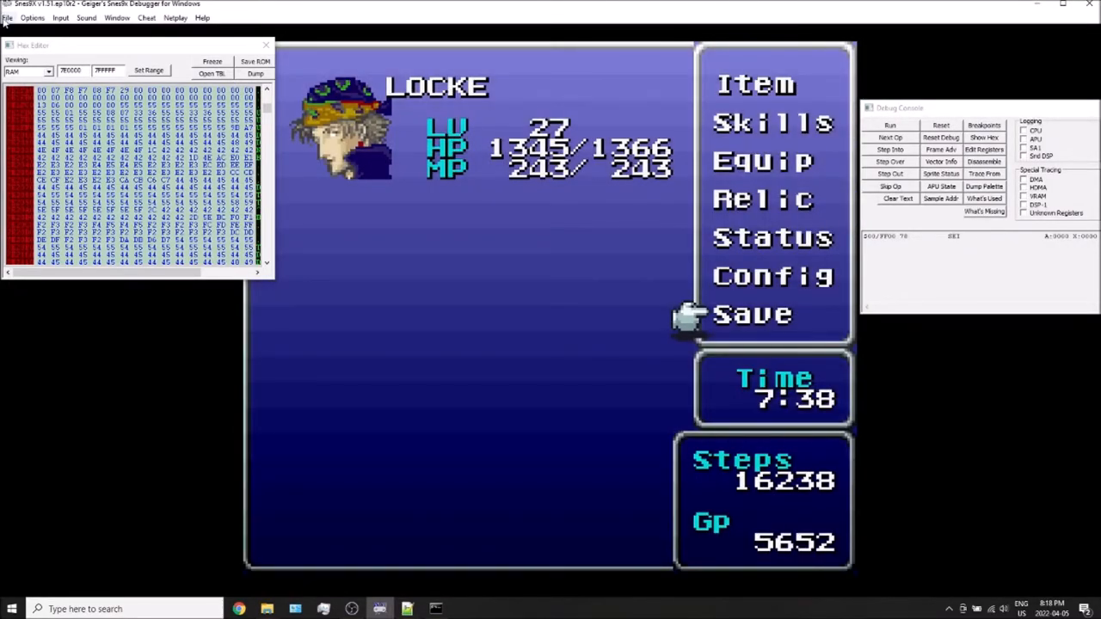
Step: Reset the game from the emulator's File menu and reload onto the world map
{"action": "left_click", "coordinate": [7, 17]}
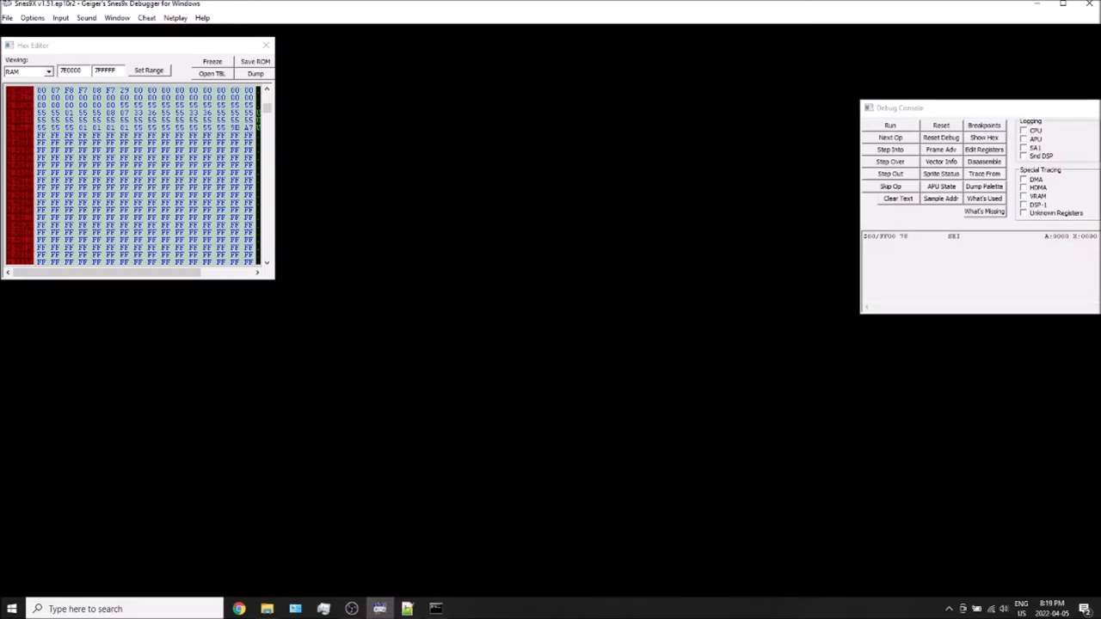
{"action": "left_click", "coordinate": [889, 125]}
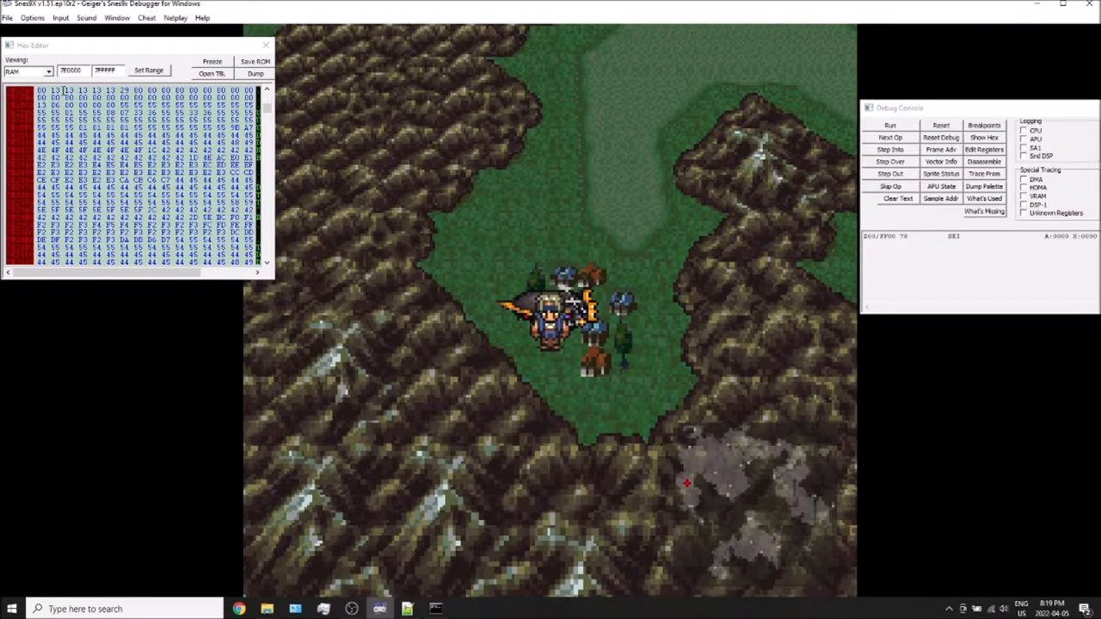
Step: Reset the game again through File > Reset Game
{"action": "left_click", "coordinate": [7, 17]}
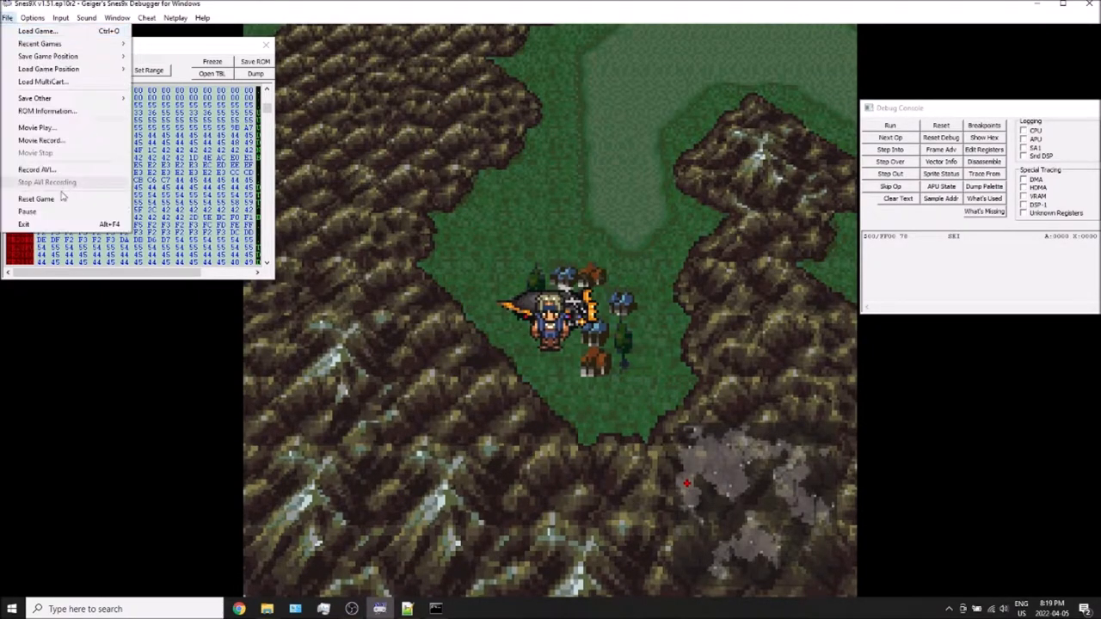
{"action": "left_click", "coordinate": [35, 199]}
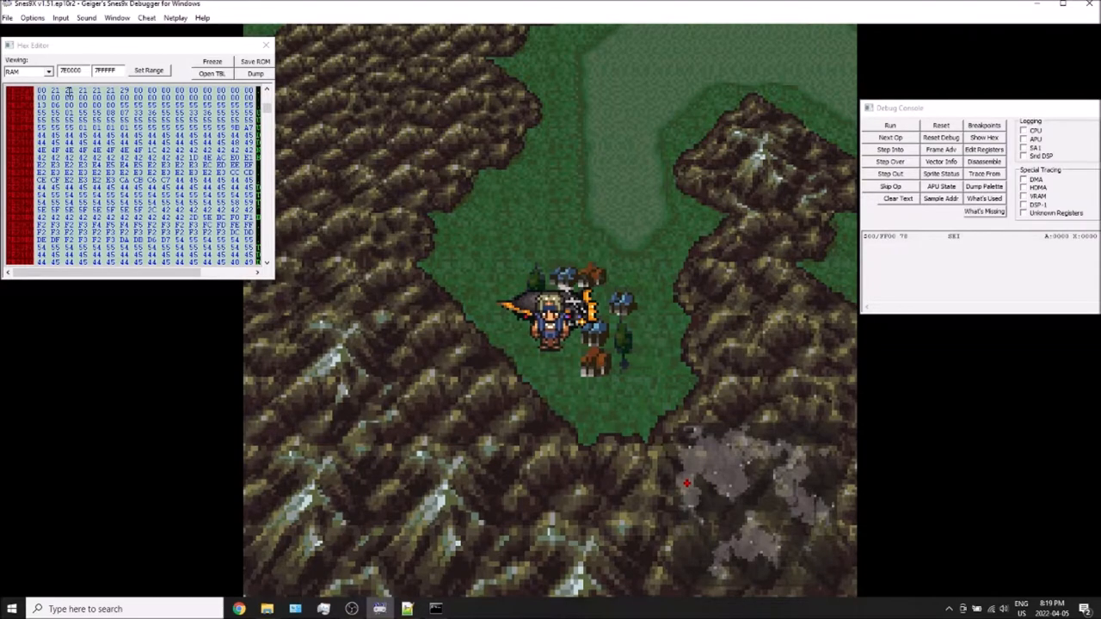
{"action": "mouse_move", "coordinate": [858, 448]}
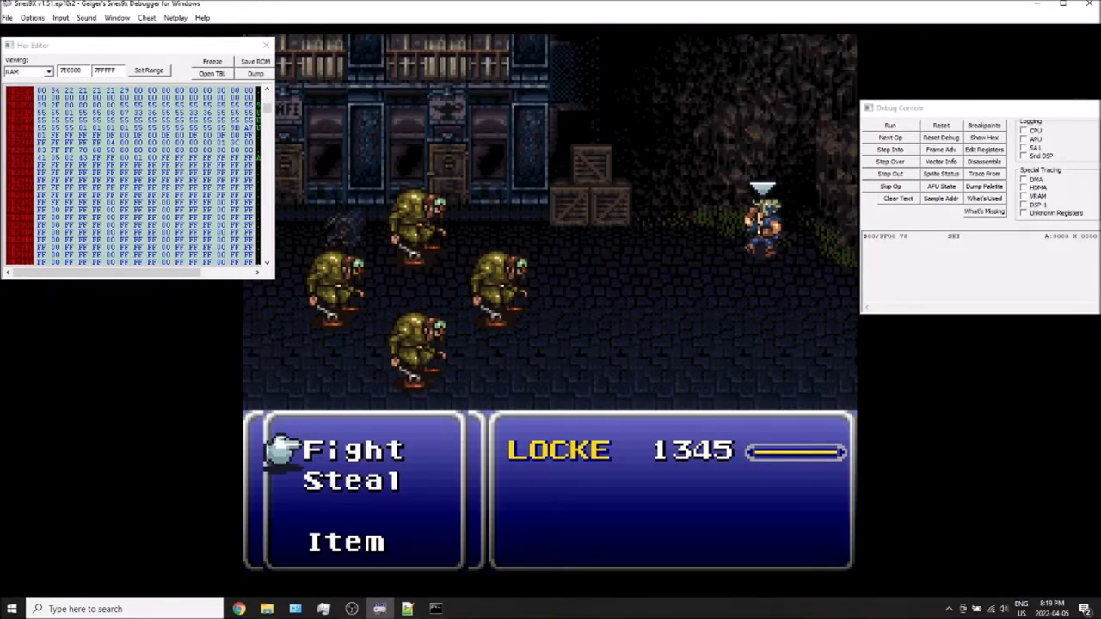
{"action": "left_click", "coordinate": [345, 542]}
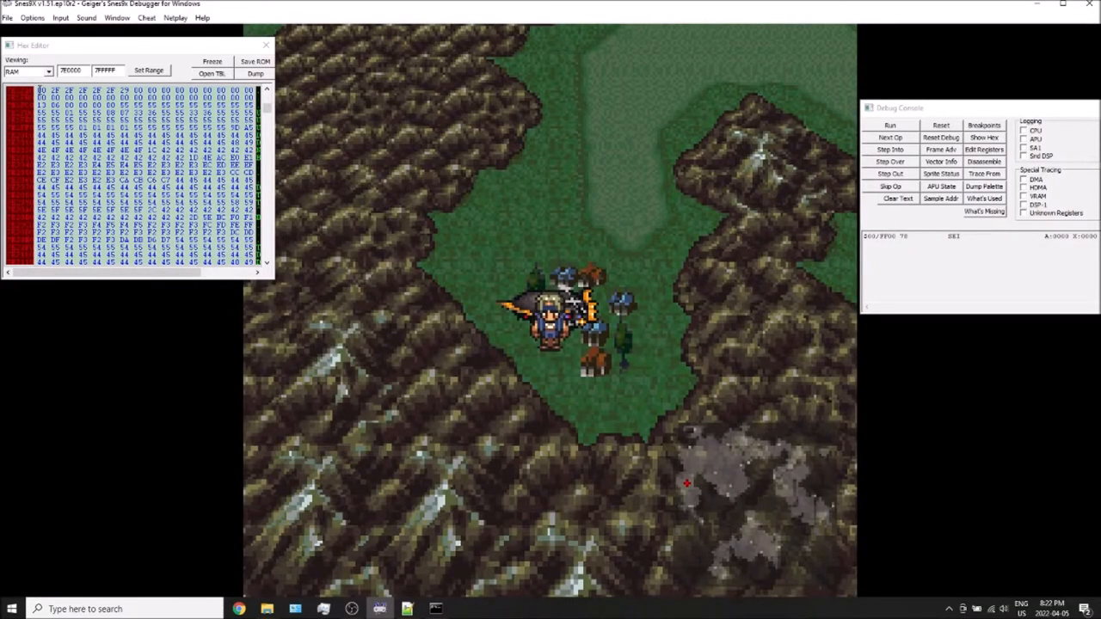
Step: Reload the game so the party stands on the world map beside the airship
{"action": "left_click", "coordinate": [76, 89]}
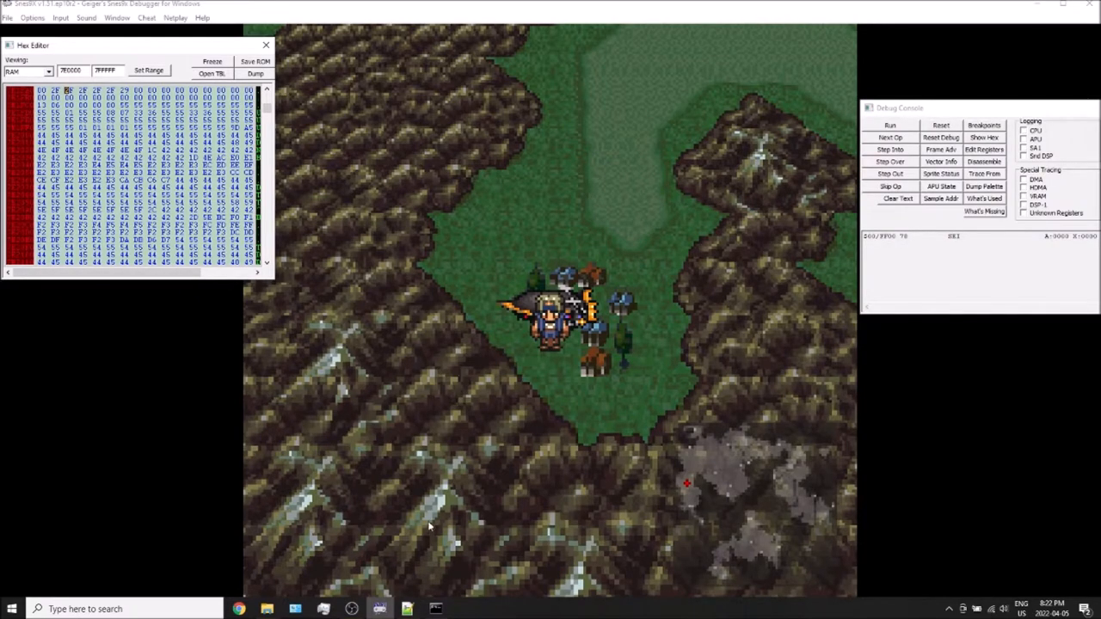
{"action": "mouse_move", "coordinate": [266, 609]}
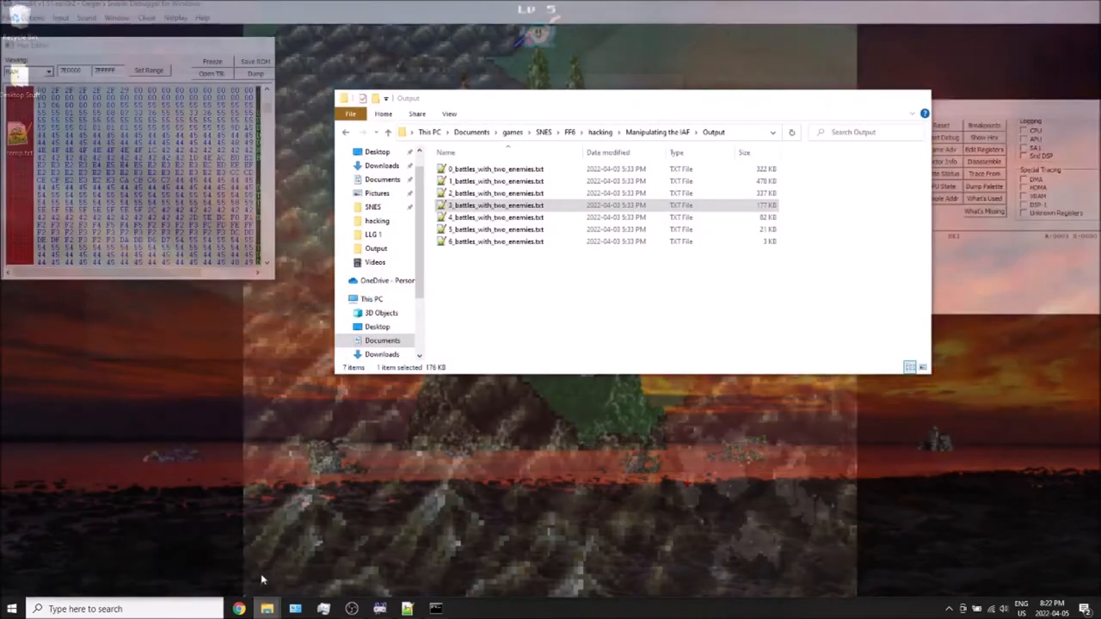
Step: Open the SaltFinder folder in File Explorer and launch SaltFinder.exe
{"action": "left_click", "coordinate": [389, 131]}
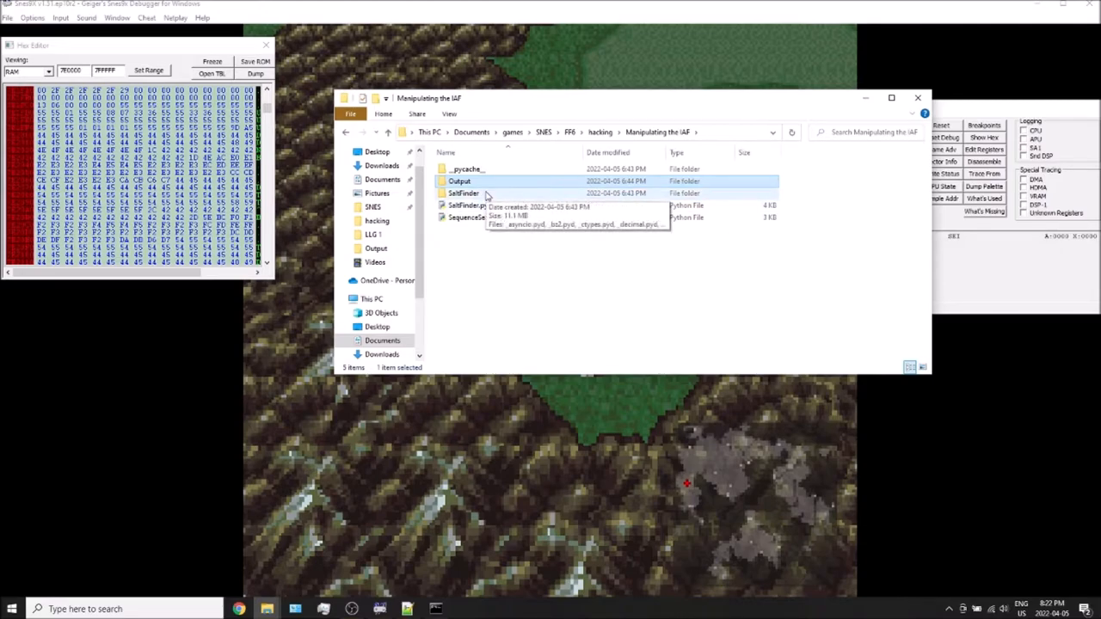
{"action": "double_click", "coordinate": [463, 192]}
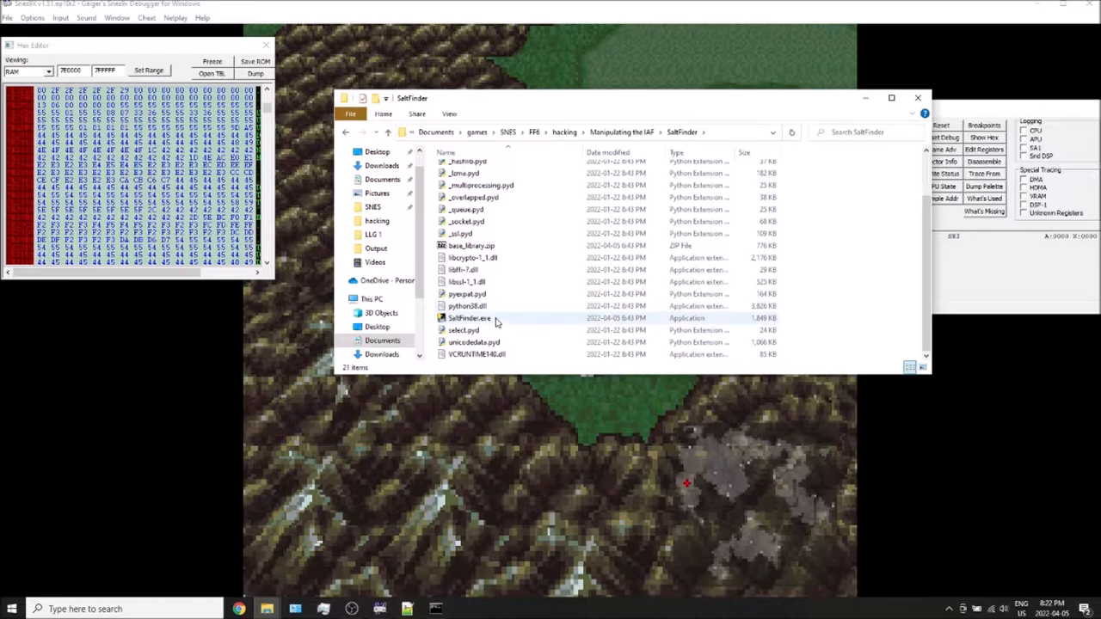
{"action": "double_click", "coordinate": [469, 317]}
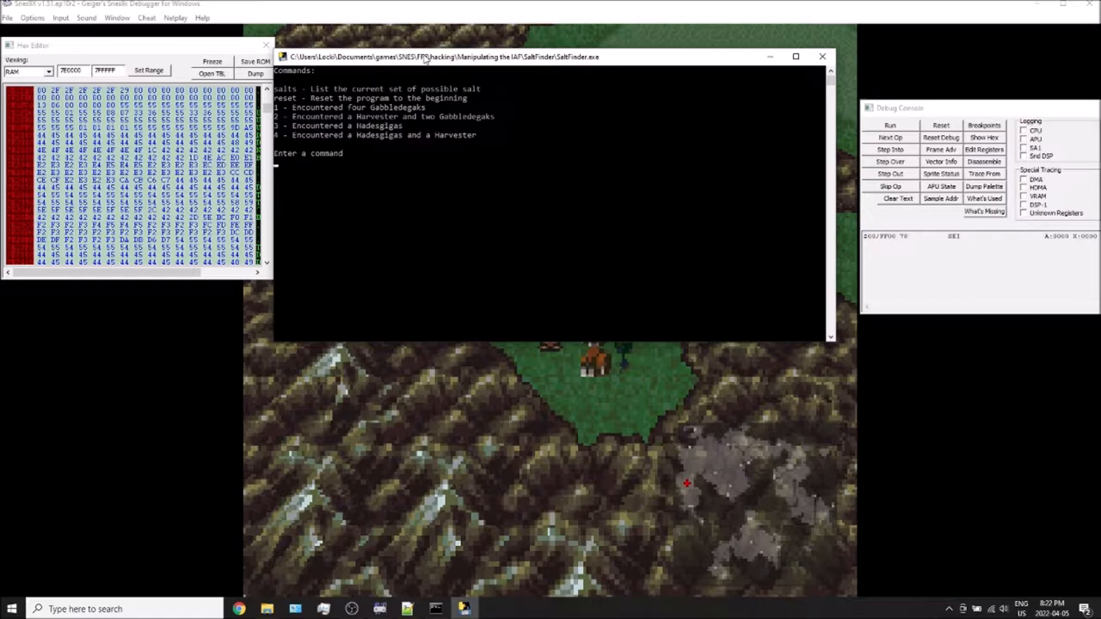
{"action": "mouse_move", "coordinate": [425, 58]}
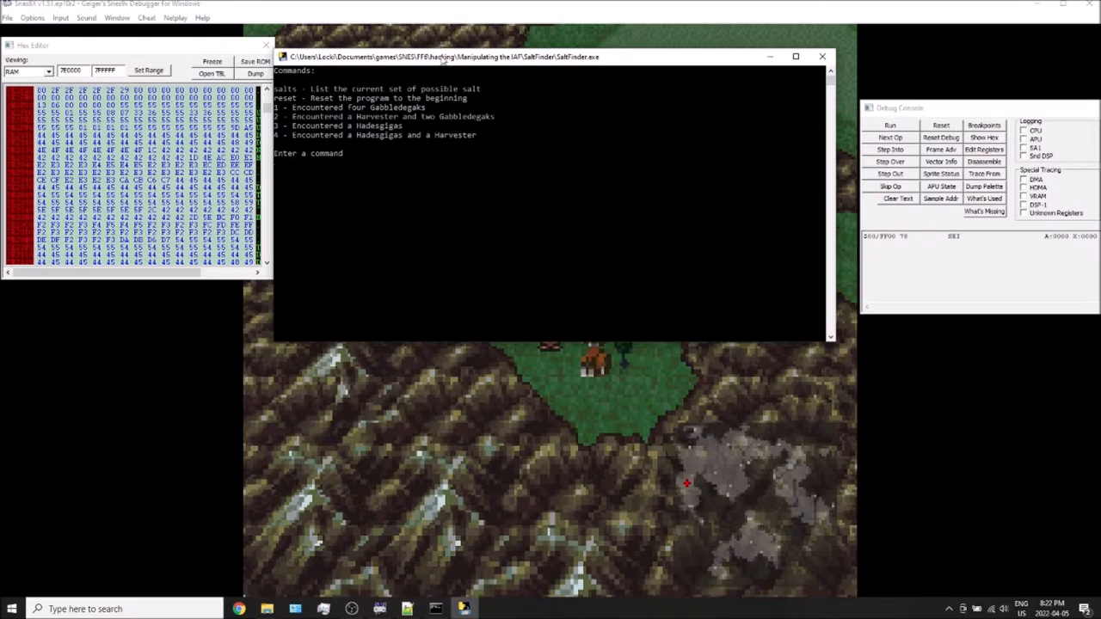
Step: Maximize the SaltFinder console, then return to it after triggering a giant battle
{"action": "left_click", "coordinate": [795, 56]}
{"action": "type", "text": "salts"}
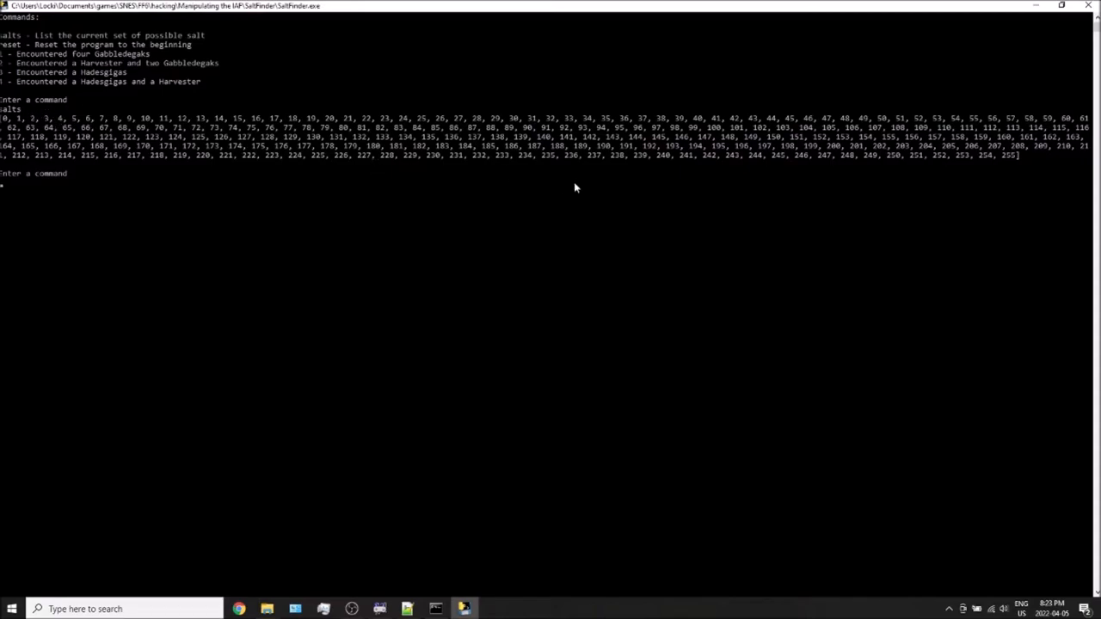
{"action": "mouse_move", "coordinate": [375, 285]}
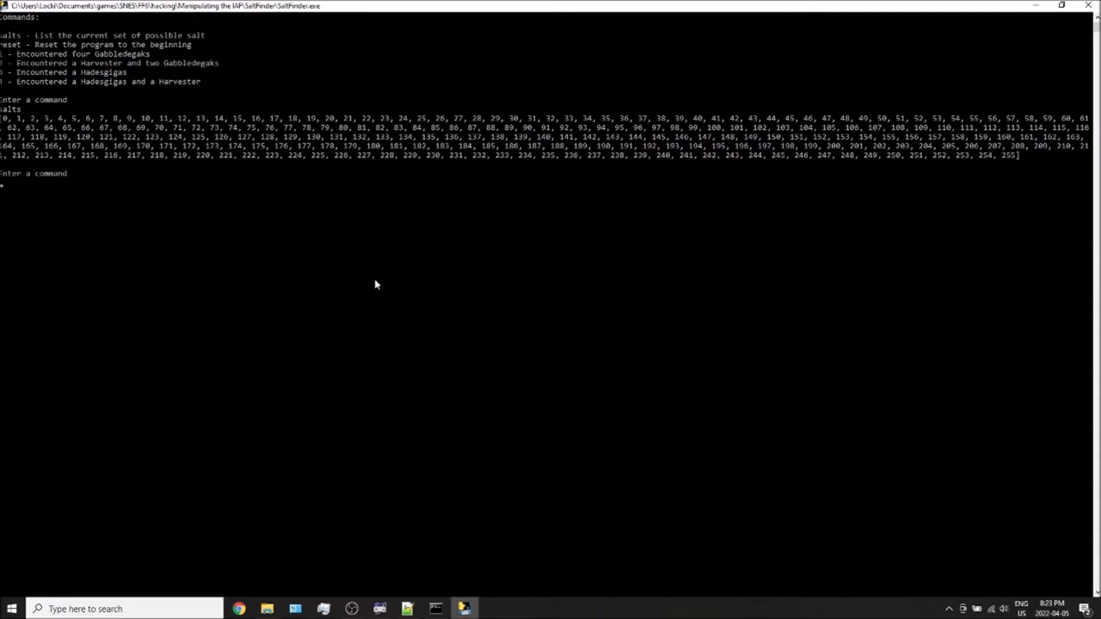
{"action": "mouse_move", "coordinate": [381, 504]}
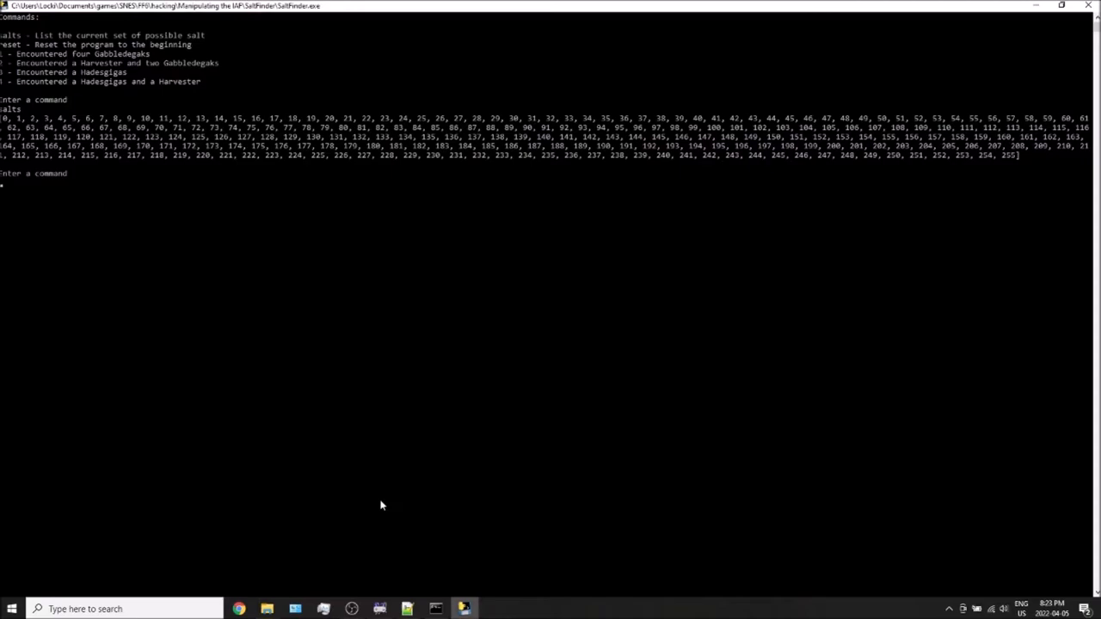
{"action": "mouse_move", "coordinate": [378, 608]}
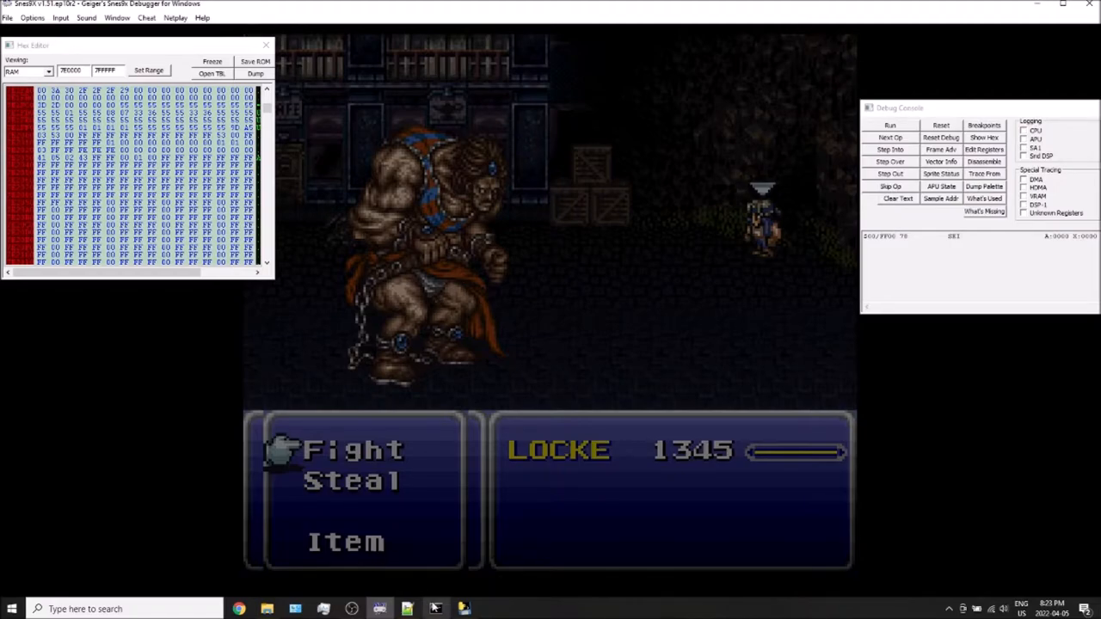
{"action": "left_click", "coordinate": [407, 609]}
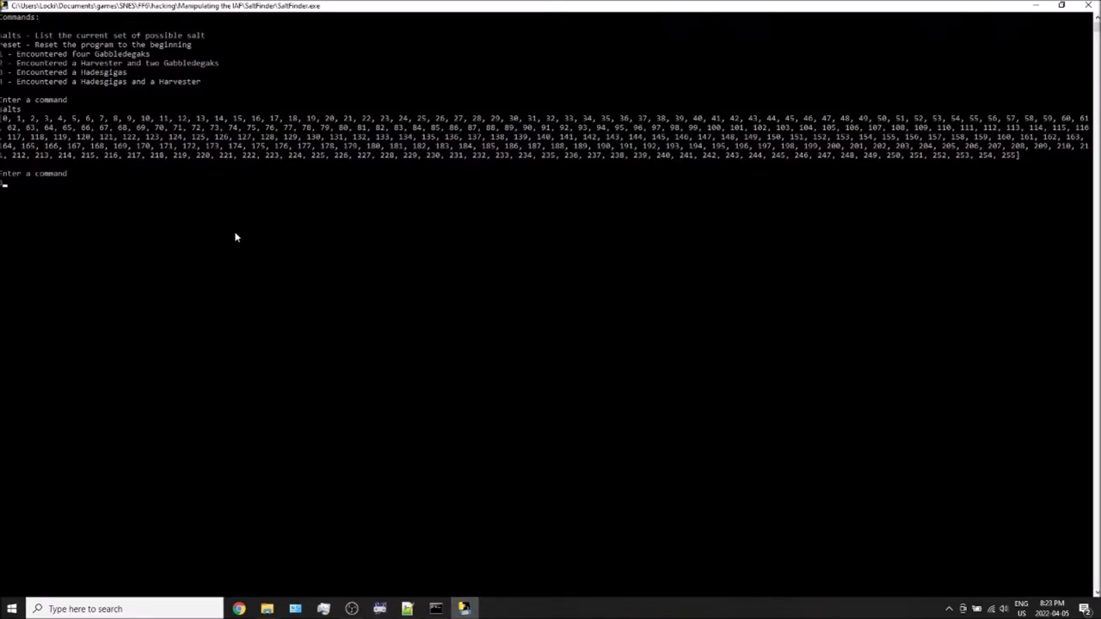
Step: Submit the Hadesgigas encounter (option 3) in SaltFinder to narrow the salts
{"action": "key", "text": "enter"}
{"action": "type", "text": "salts"}
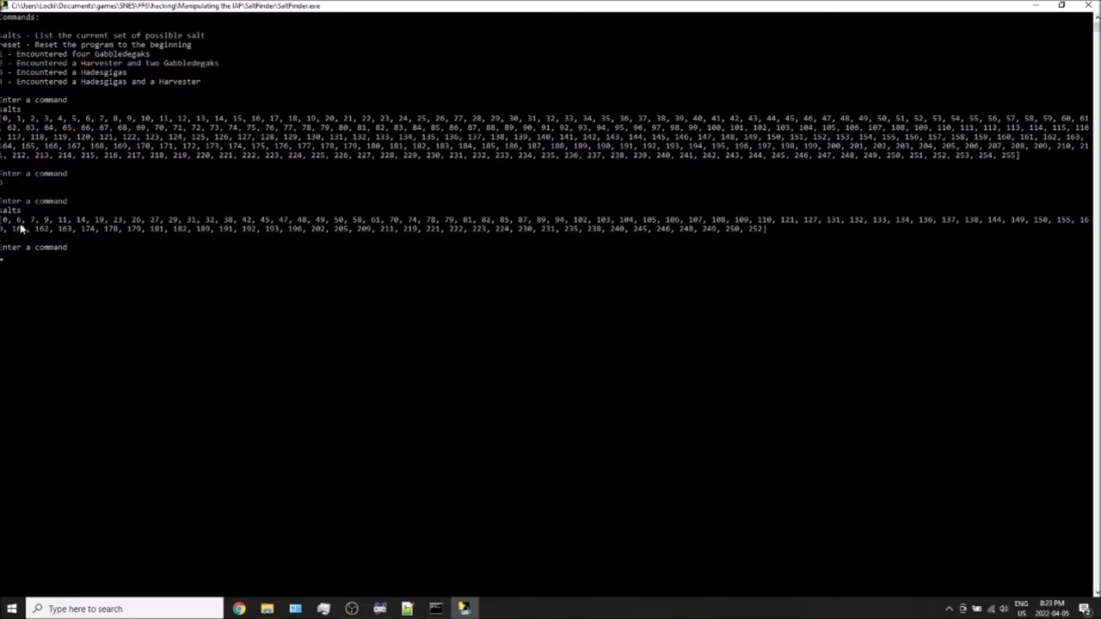
{"action": "mouse_move", "coordinate": [24, 226]}
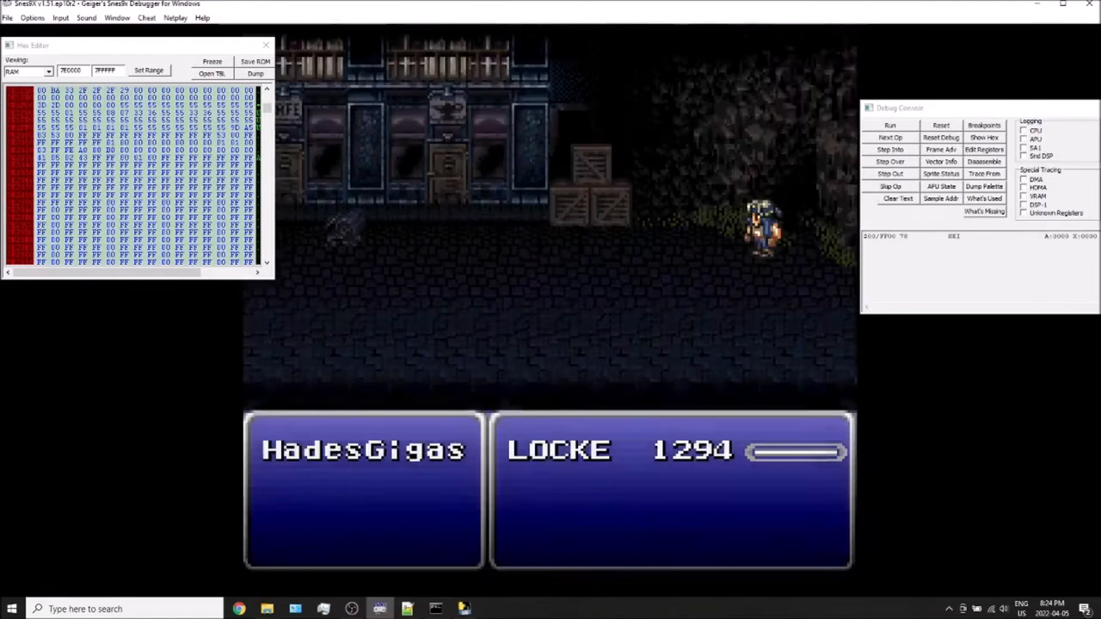
Step: Switch to Snes9x and walk until a HadesGigas encounter starts
{"action": "left_click", "coordinate": [464, 609]}
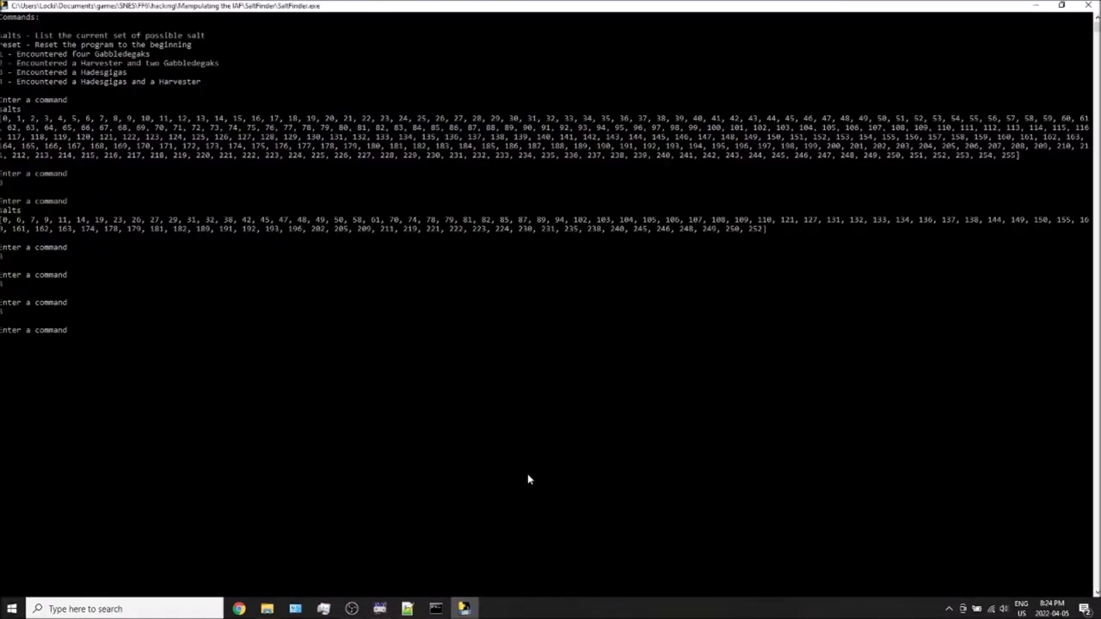
Step: Run 'salts' in SaltFinder to print the remaining possible salt values
{"action": "type", "text": "salts"}
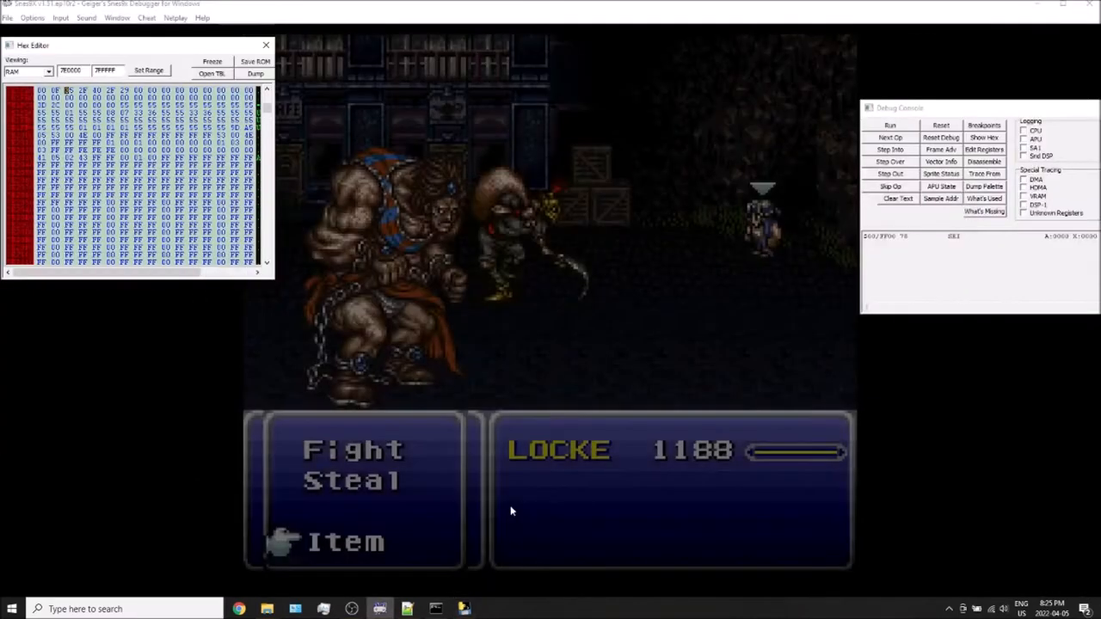
Step: Launch Calculator from the Start menu and switch it to Programmer mode
{"action": "left_click", "coordinate": [12, 609]}
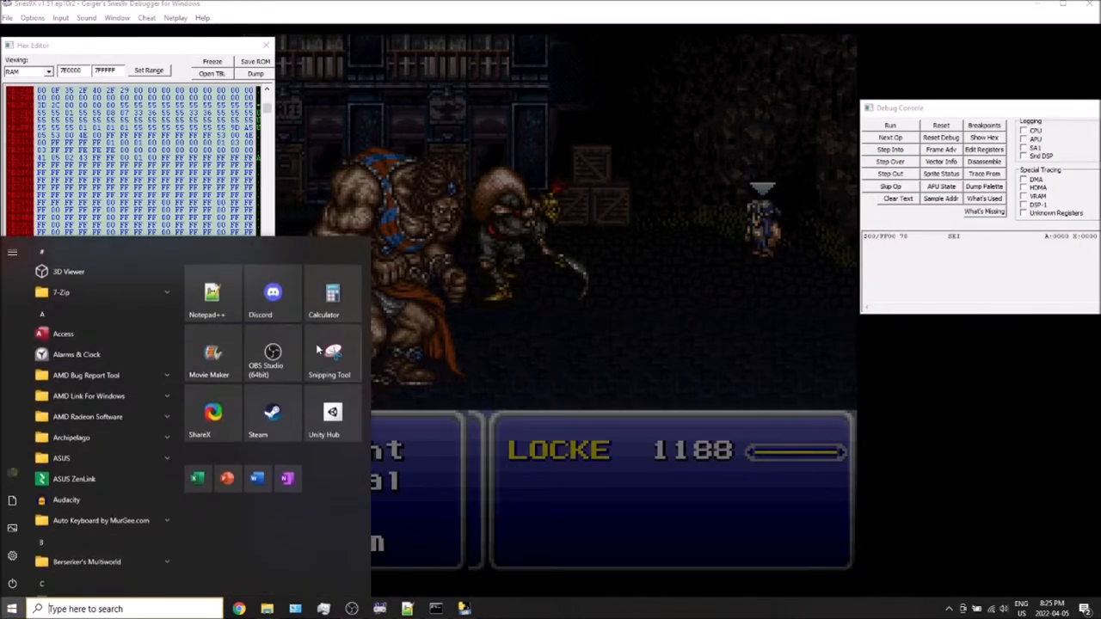
{"action": "left_click", "coordinate": [332, 292]}
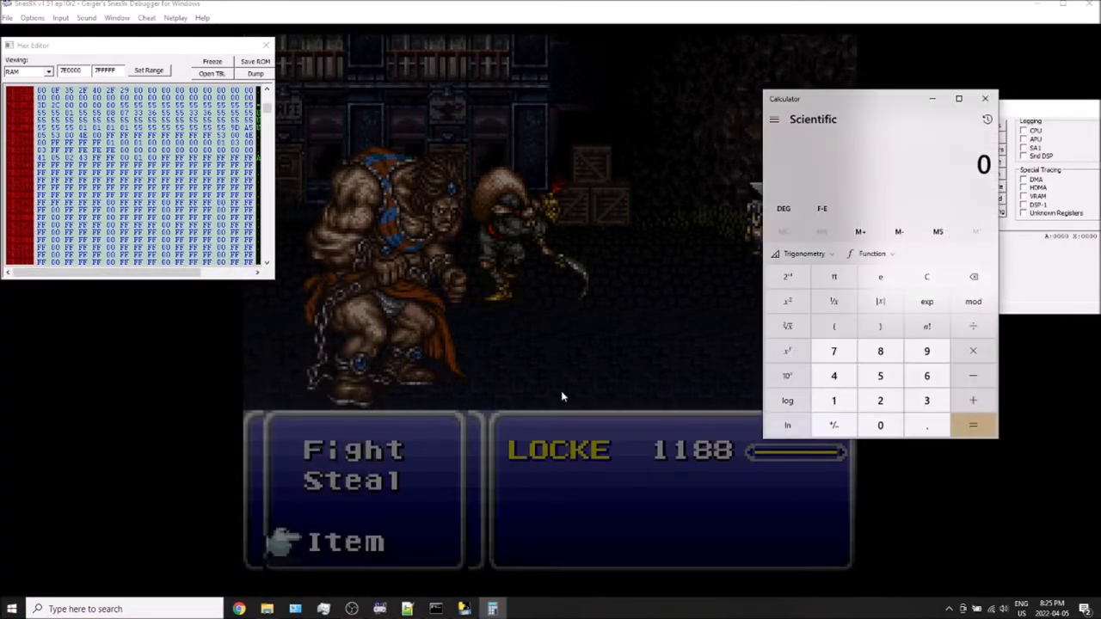
{"action": "left_click", "coordinate": [773, 119]}
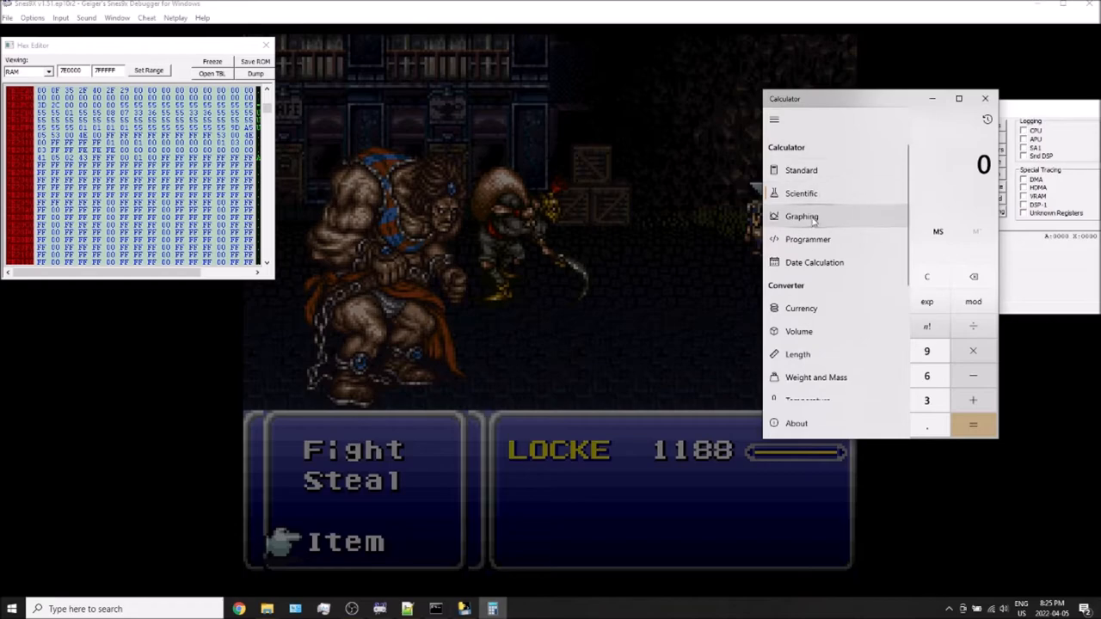
{"action": "left_click", "coordinate": [806, 239]}
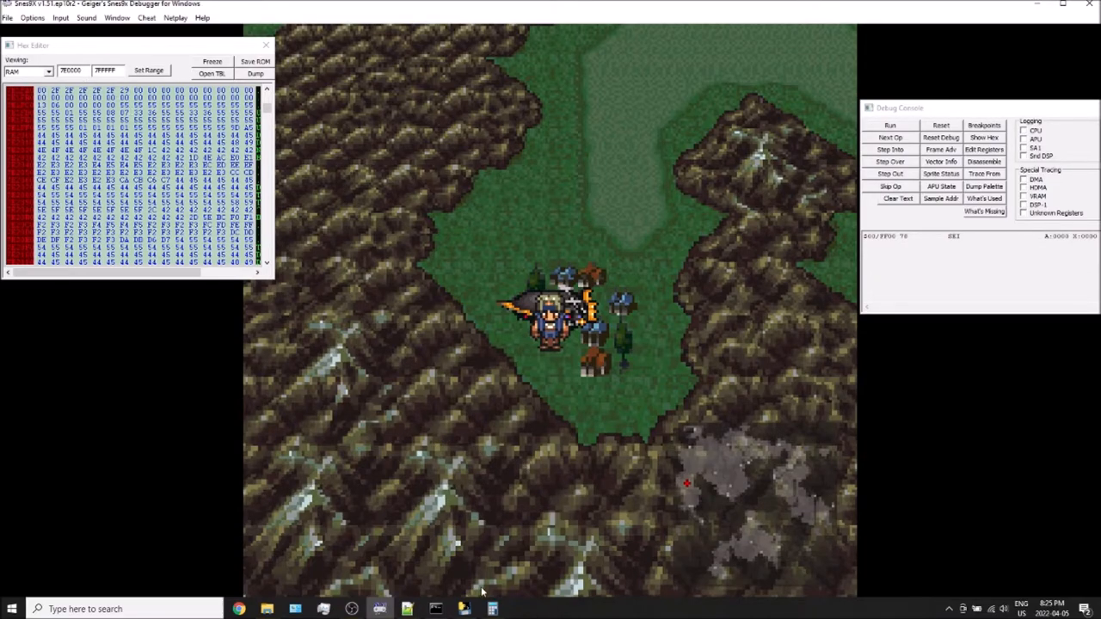
{"action": "mouse_move", "coordinate": [477, 589]}
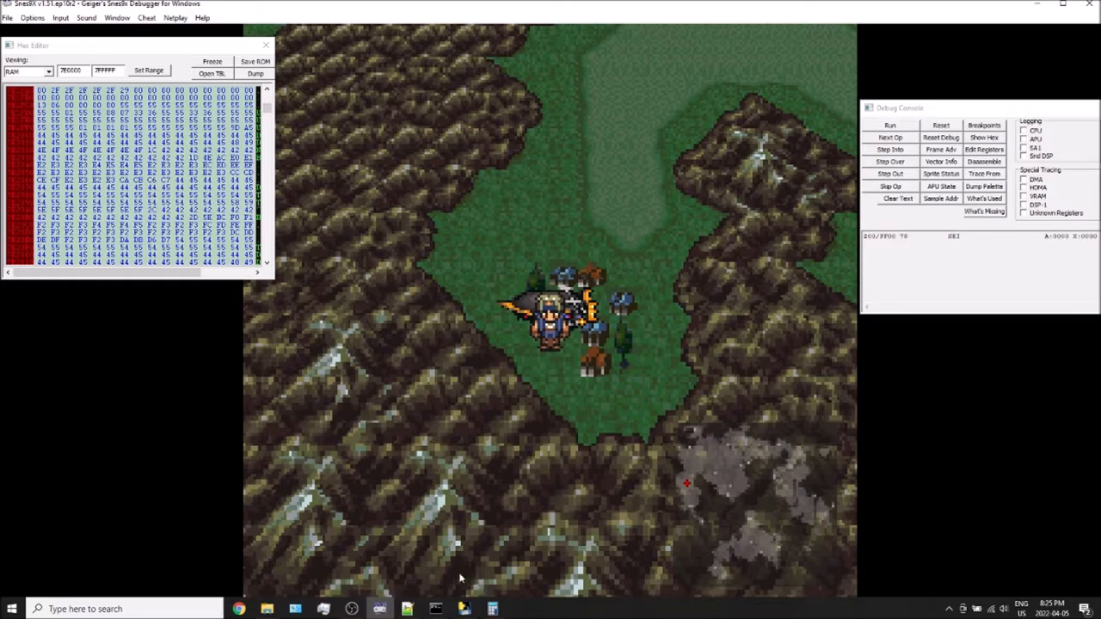
{"action": "mouse_move", "coordinate": [457, 553]}
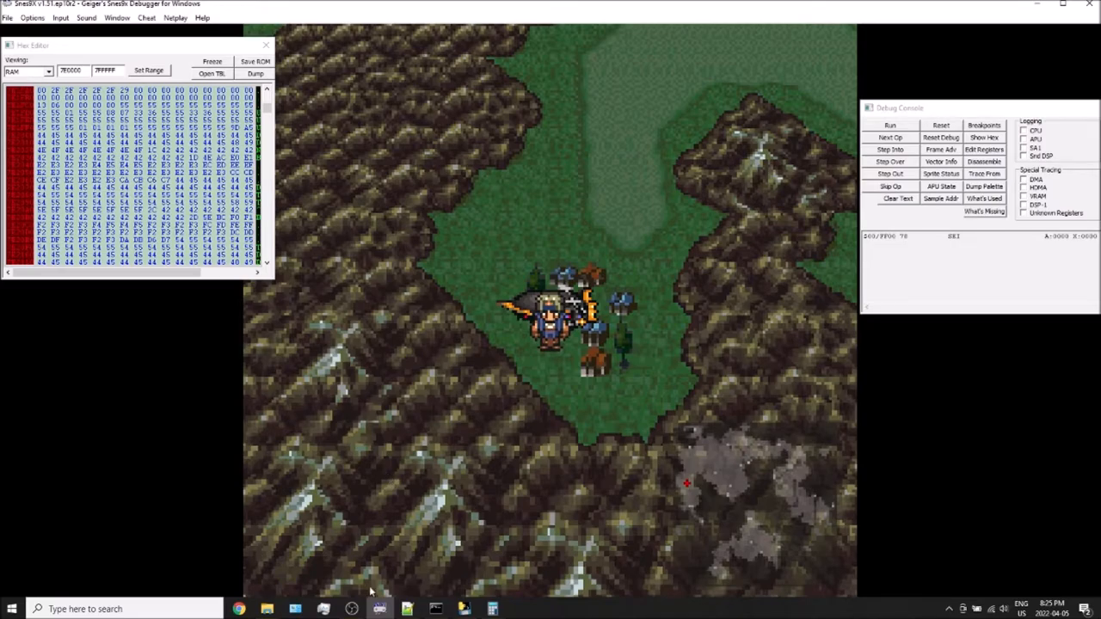
{"action": "mouse_move", "coordinate": [266, 609]}
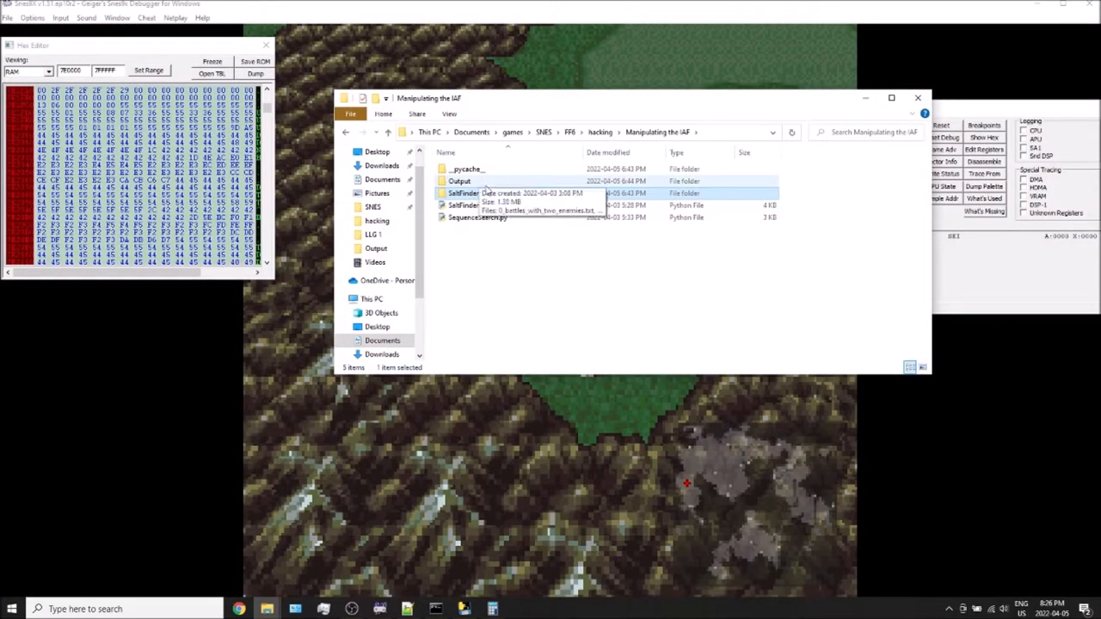
Step: Open the Output folder and view 0_battles_with_two_enemies.txt in Notepad++
{"action": "double_click", "coordinate": [460, 180]}
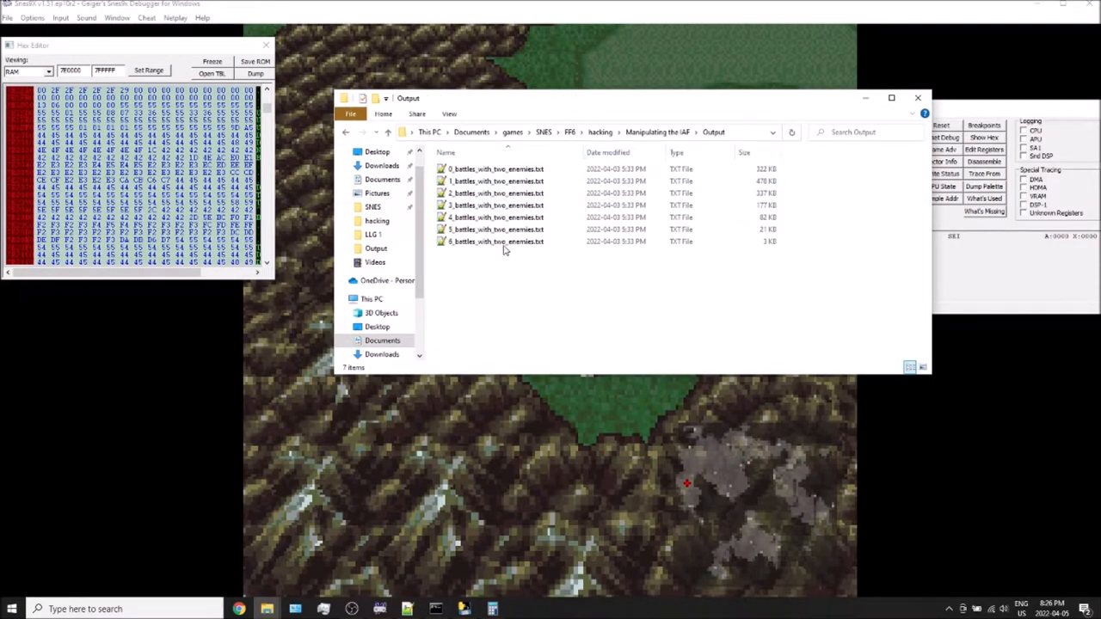
{"action": "left_click", "coordinate": [496, 193]}
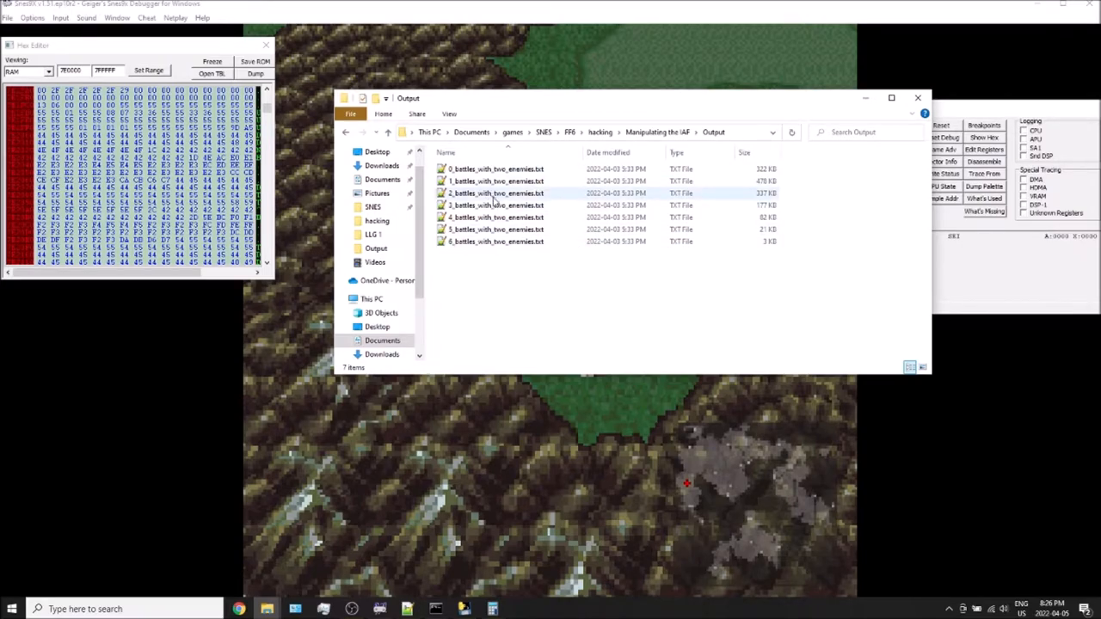
{"action": "left_click", "coordinate": [496, 169]}
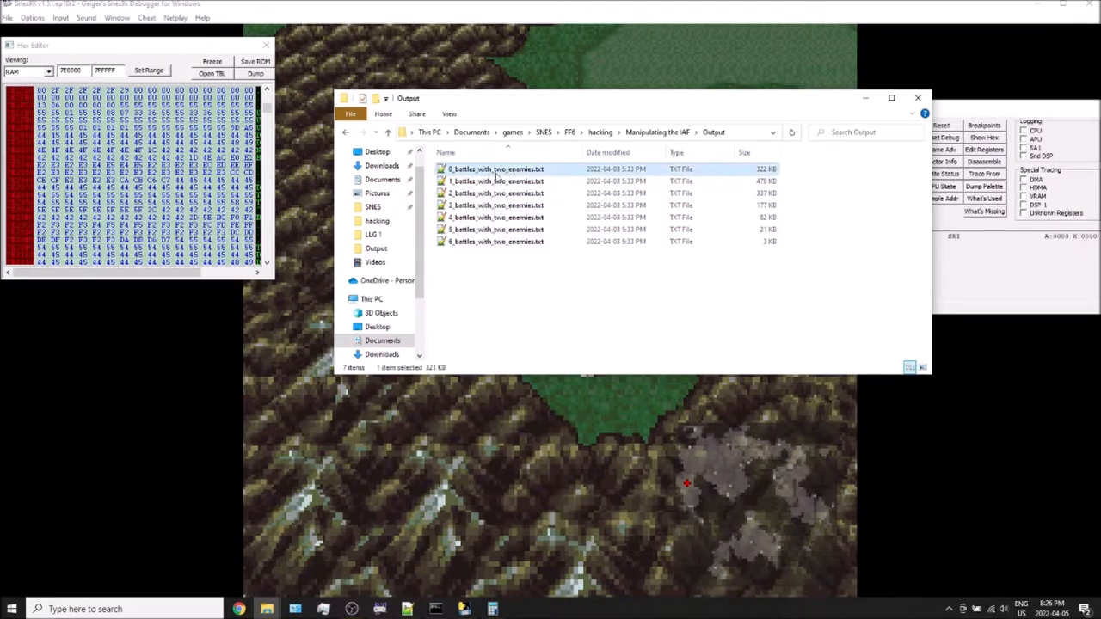
{"action": "mouse_move", "coordinate": [496, 169]}
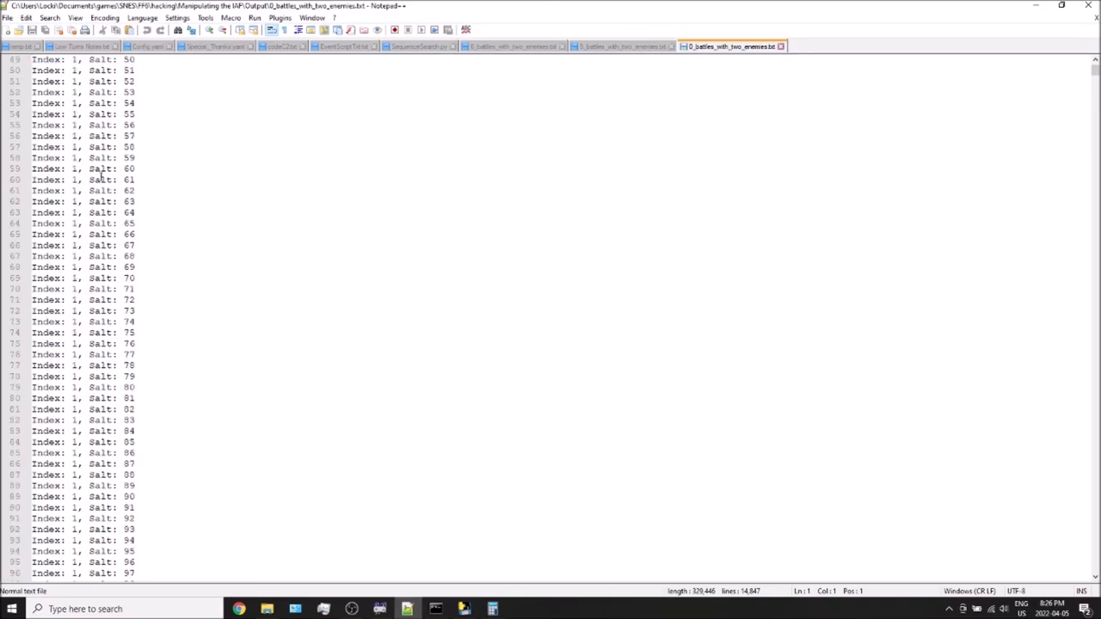
{"action": "scroll", "scroll_direction": "down", "scroll_amount": 3}
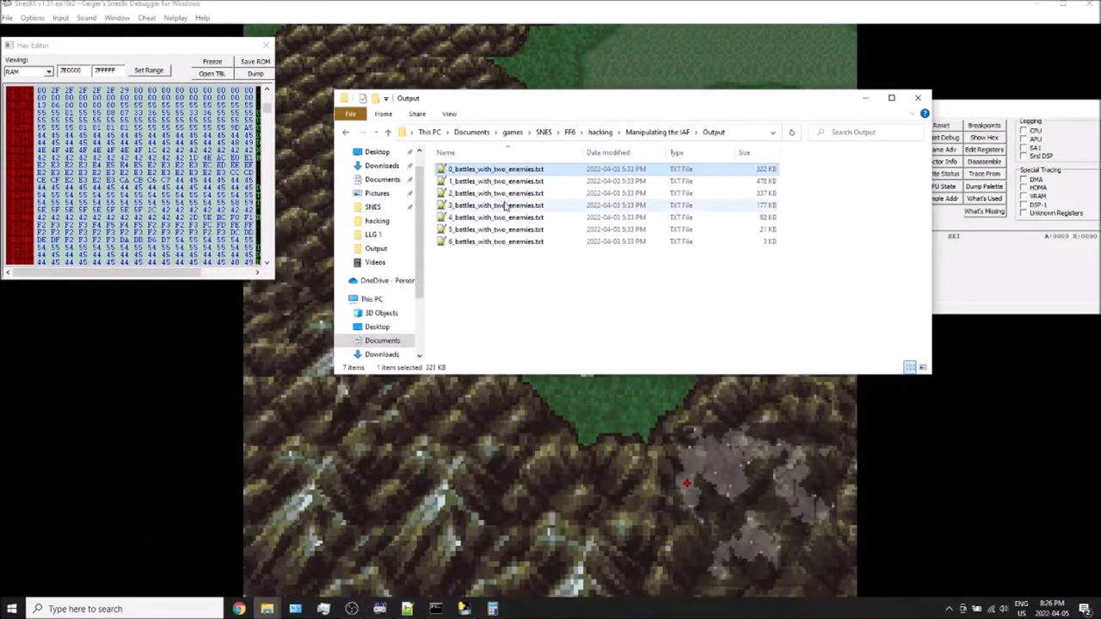
{"action": "left_click", "coordinate": [496, 205]}
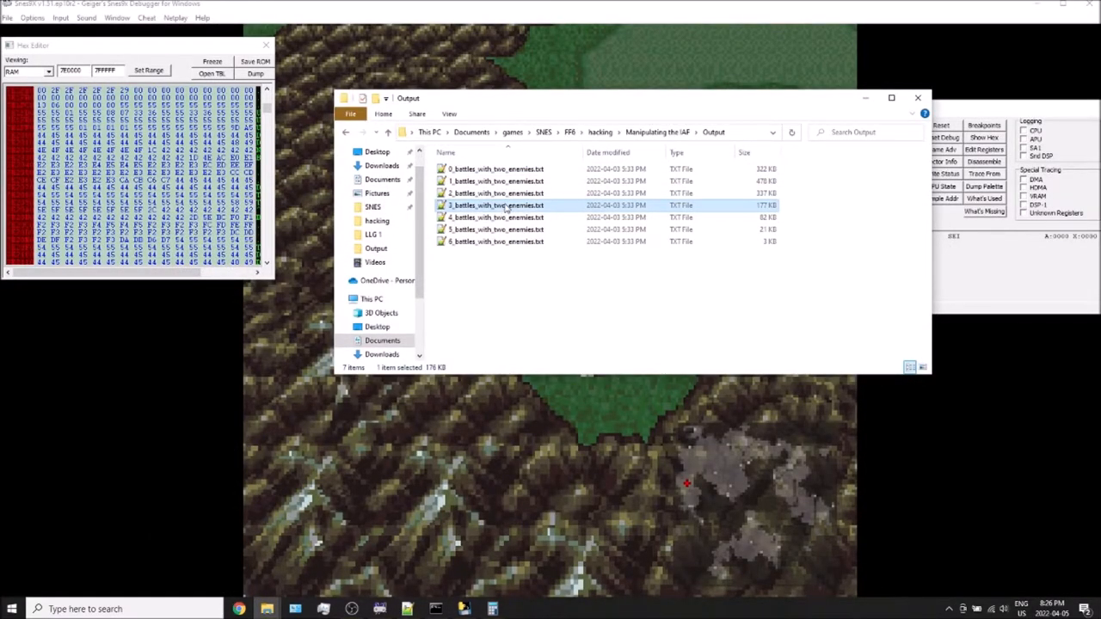
{"action": "mouse_move", "coordinate": [507, 211]}
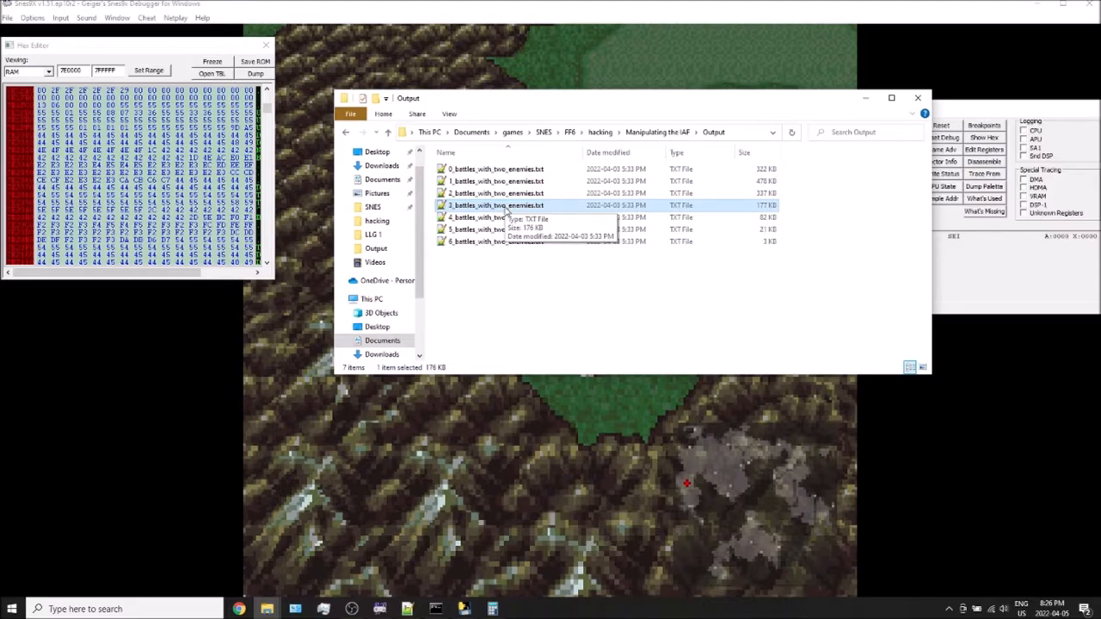
{"action": "mouse_move", "coordinate": [510, 222]}
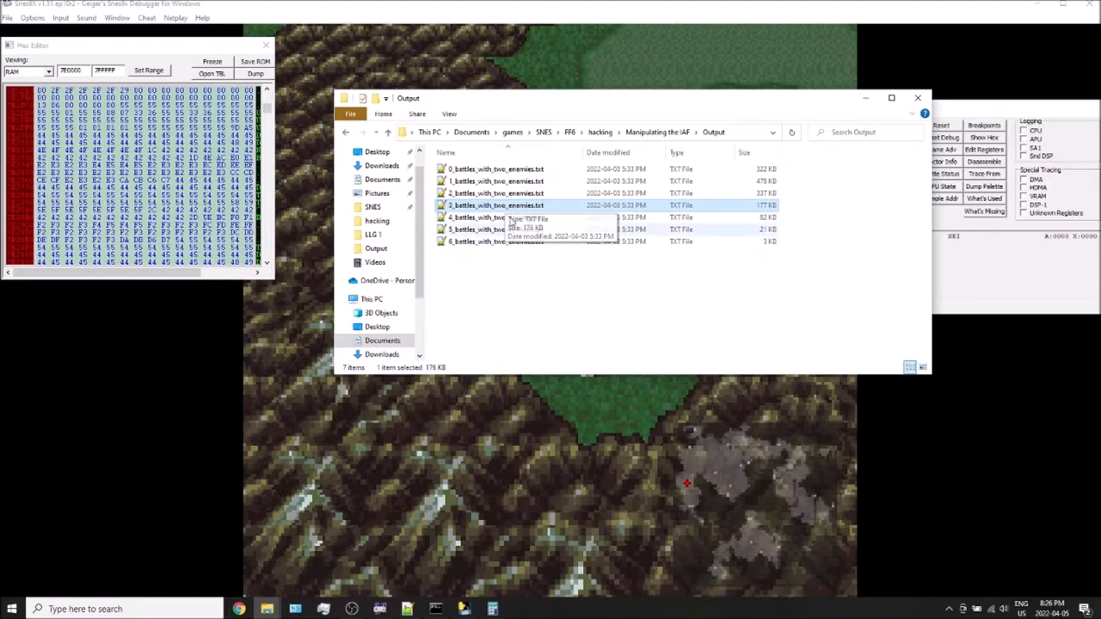
{"action": "mouse_move", "coordinate": [497, 261]}
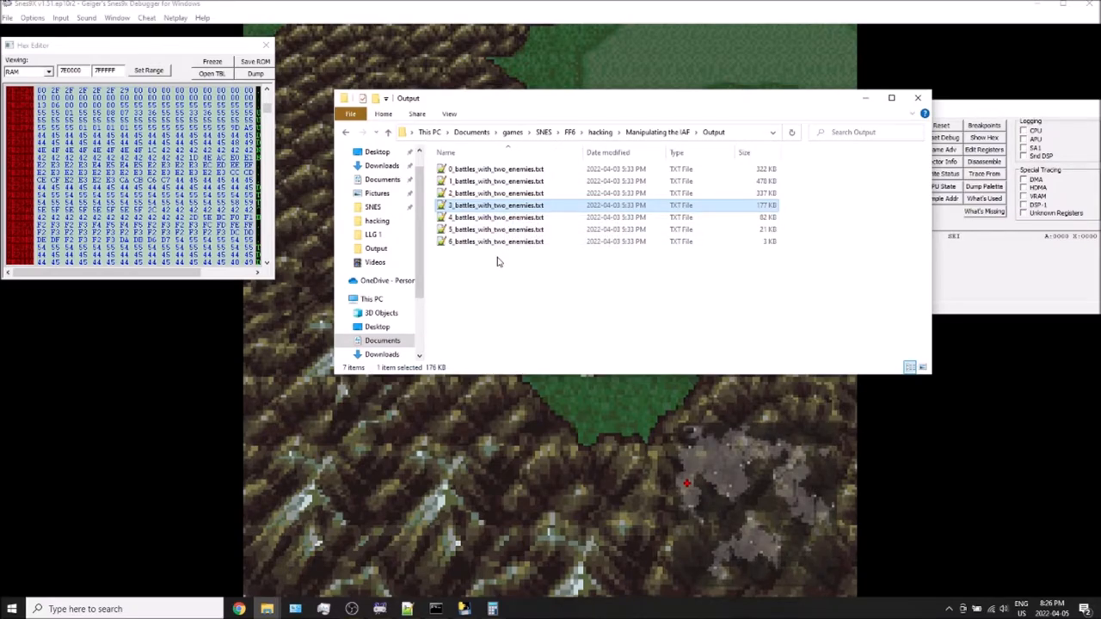
{"action": "mouse_move", "coordinate": [496, 241]}
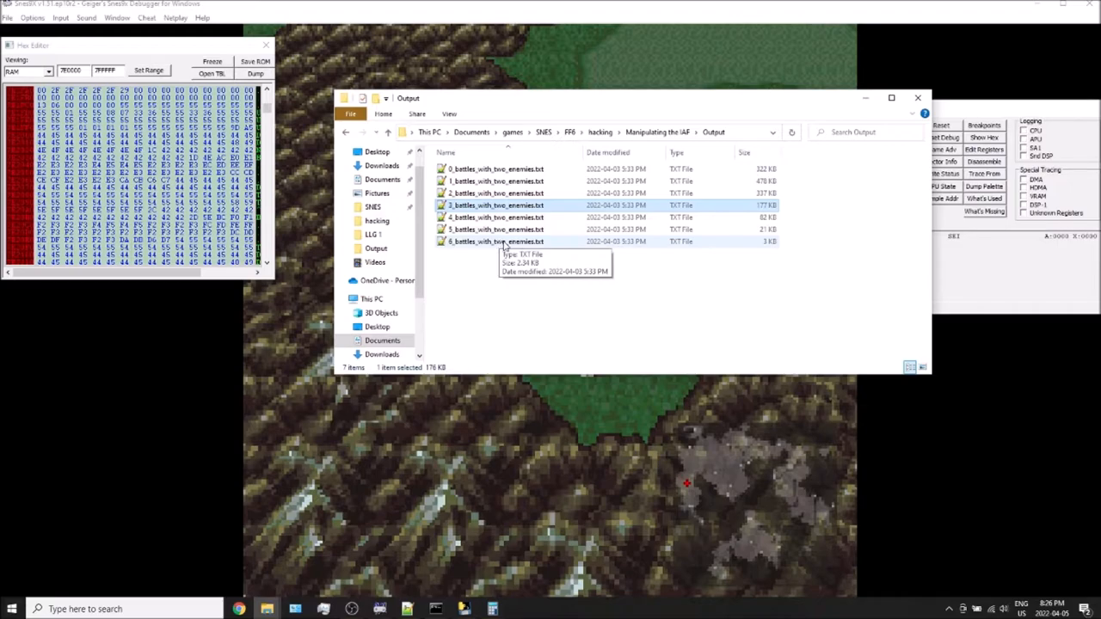
{"action": "double_click", "coordinate": [496, 241]}
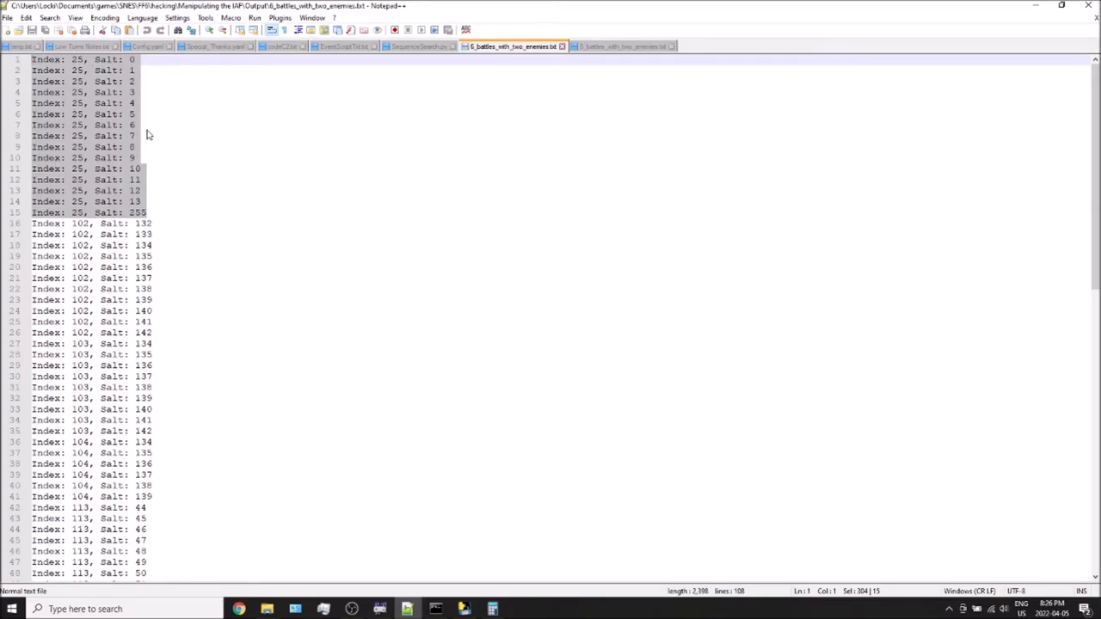
Step: Scroll down the salt list to the Index 113 entries for salts 44 through 66
{"action": "scroll", "scroll_direction": "down", "scroll_amount": 3}
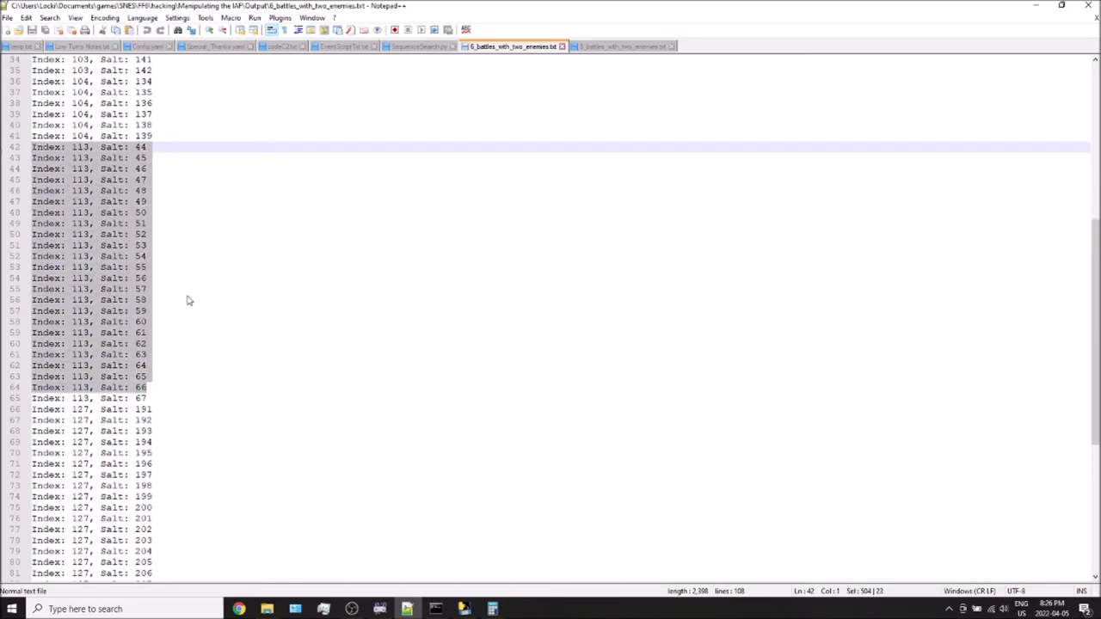
{"action": "mouse_move", "coordinate": [158, 155]}
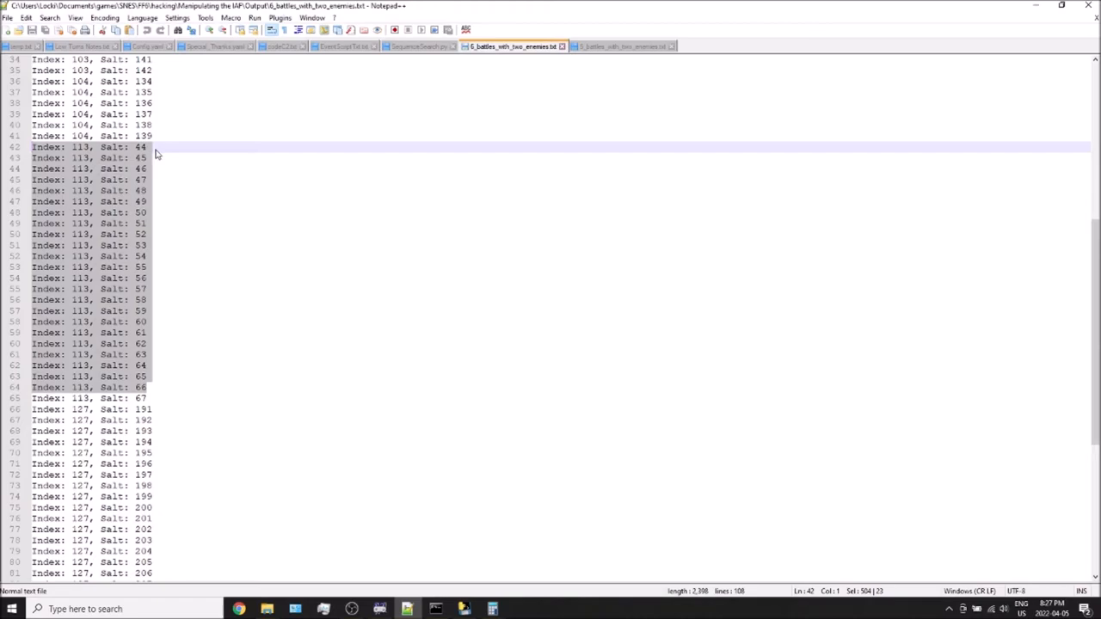
{"action": "mouse_move", "coordinate": [158, 249]}
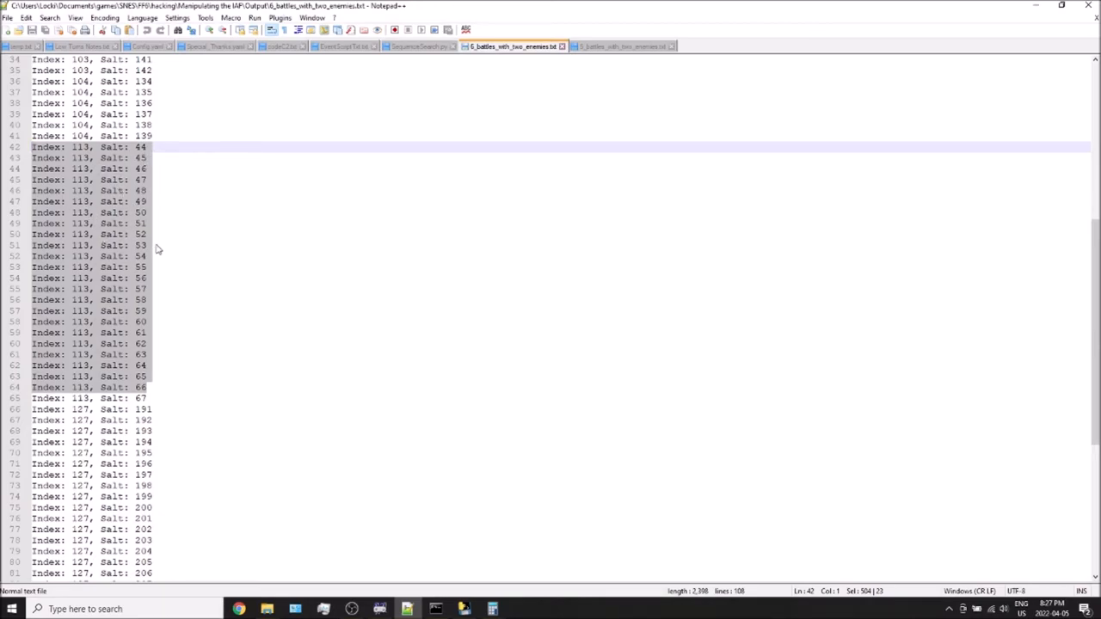
{"action": "mouse_move", "coordinate": [125, 303]}
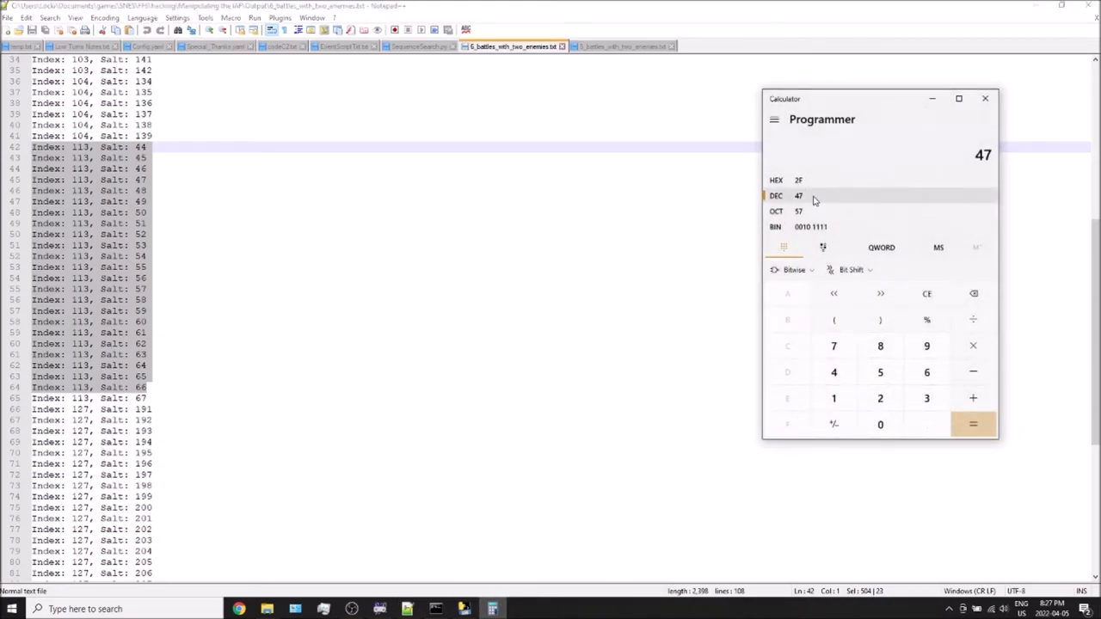
{"action": "mouse_move", "coordinate": [824, 200]}
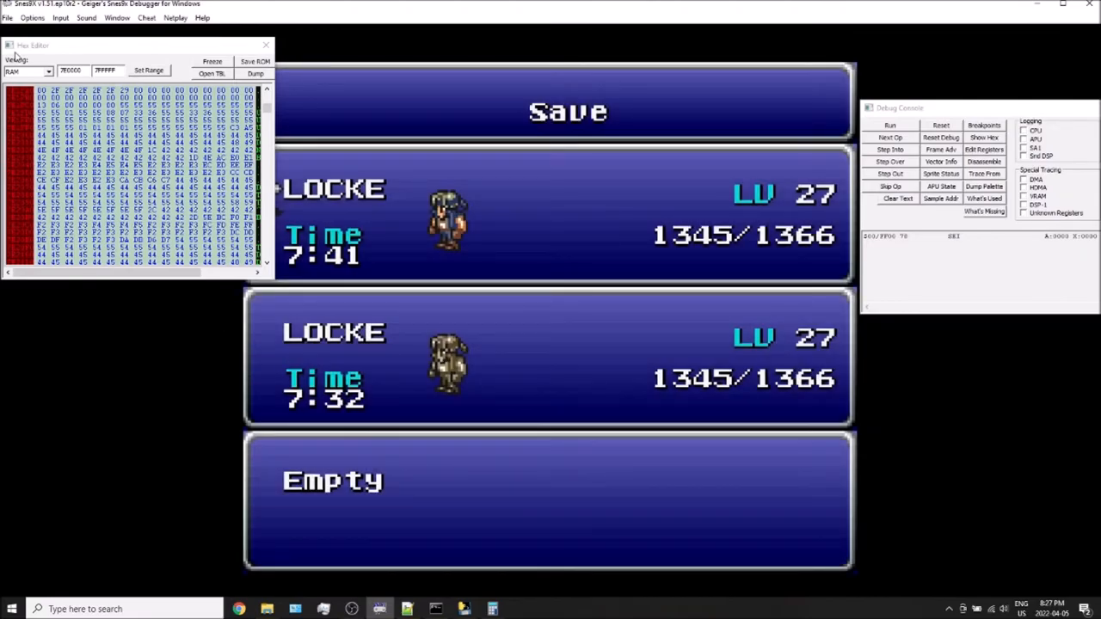
{"action": "mouse_move", "coordinate": [783, 297]}
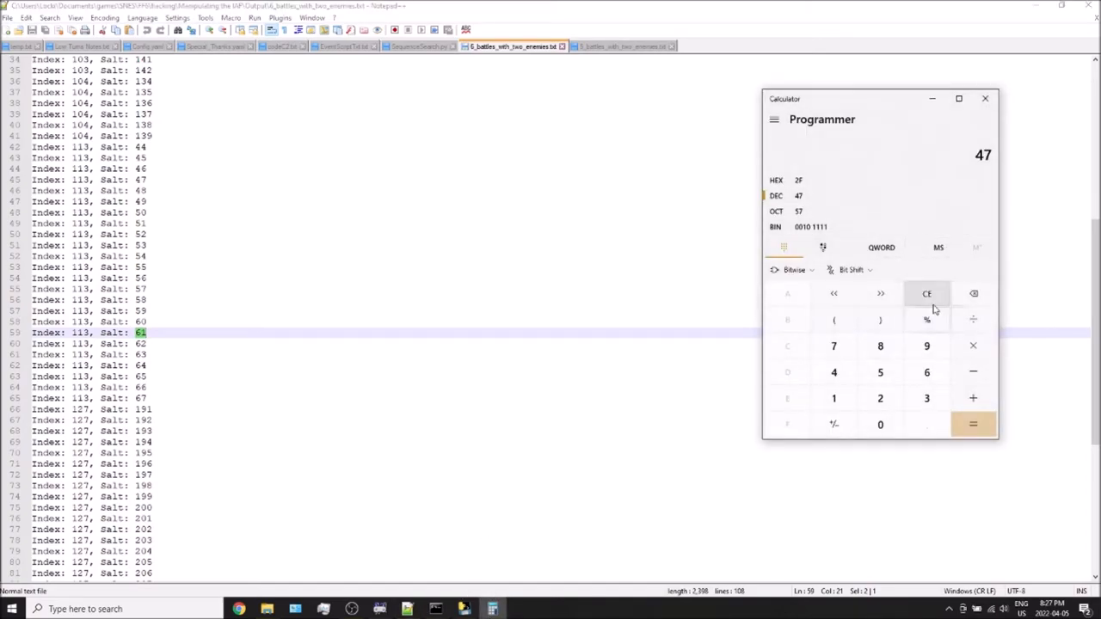
Step: Compute 47 + 14 = 61 in Calculator to match salt 61 at index 113
{"action": "left_click", "coordinate": [973, 424]}
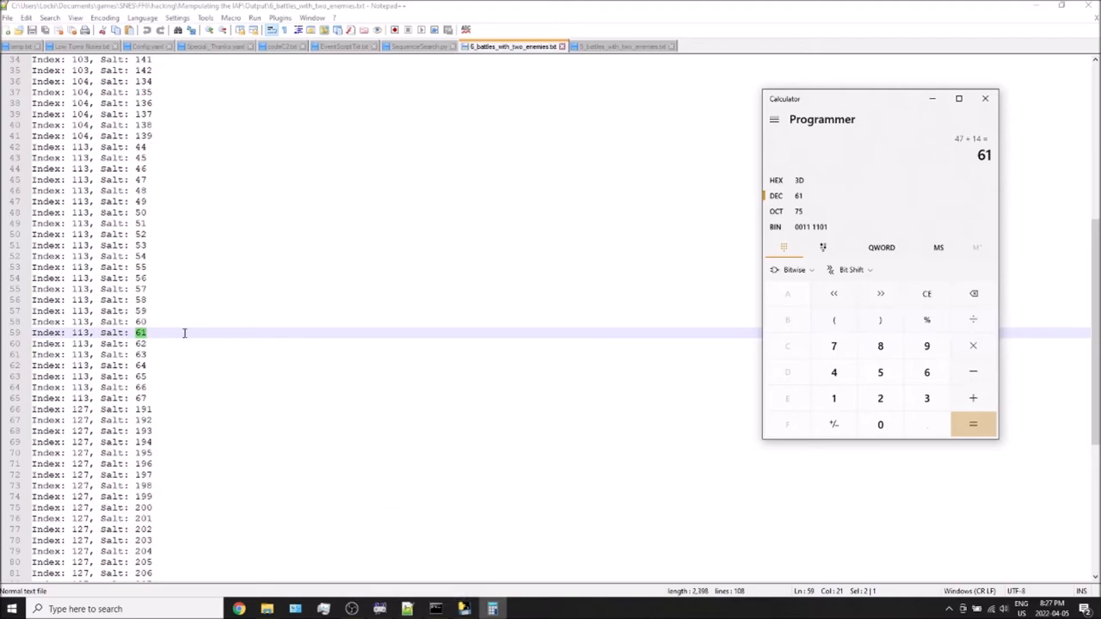
{"action": "mouse_move", "coordinate": [379, 609]}
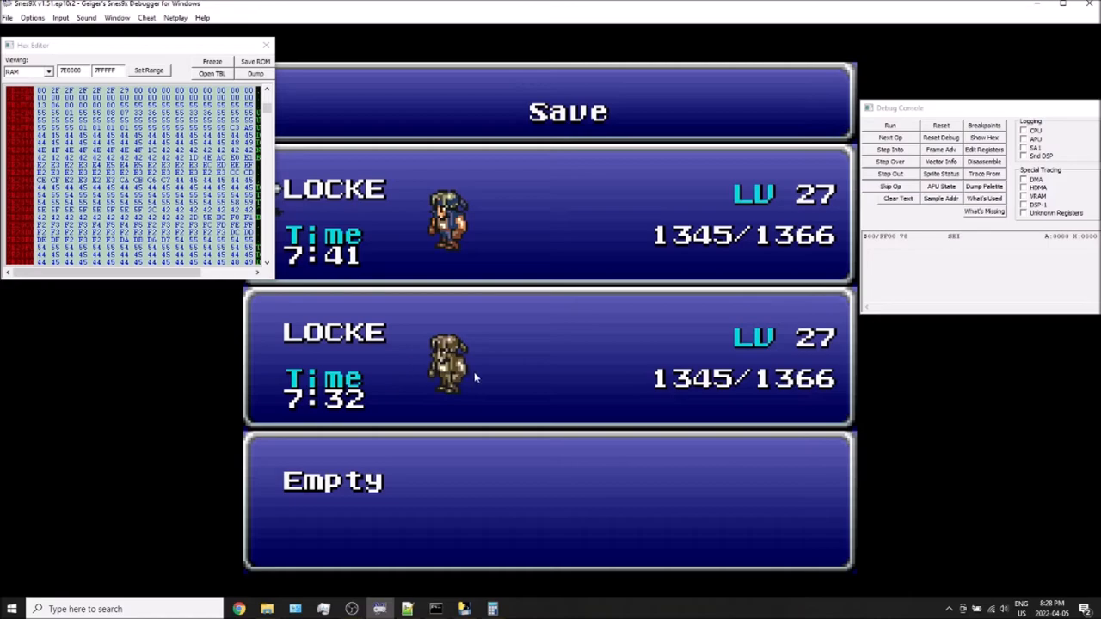
Step: Reset the game from the File menu and mark salt 61, index 113 on line 59
{"action": "left_click", "coordinate": [8, 17]}
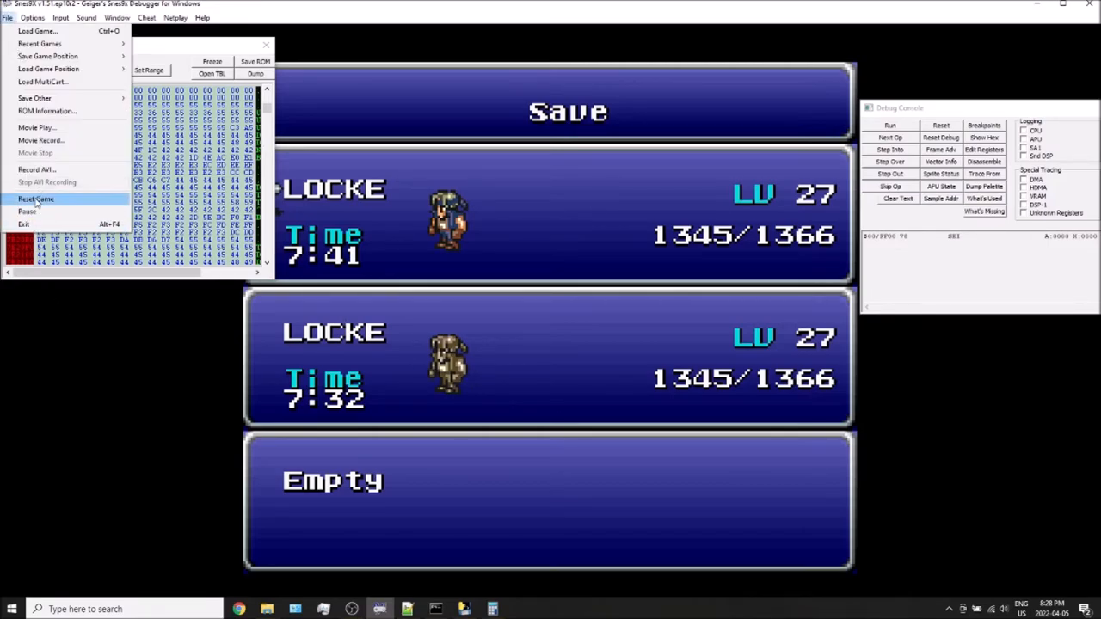
{"action": "left_click", "coordinate": [37, 199]}
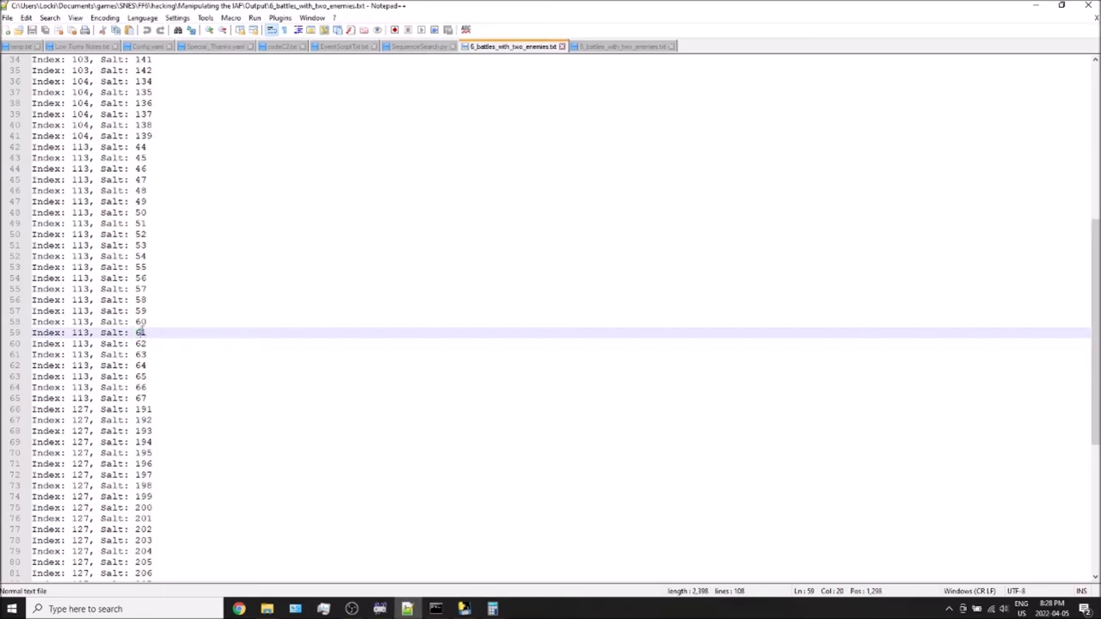
{"action": "left_click", "coordinate": [72, 332]}
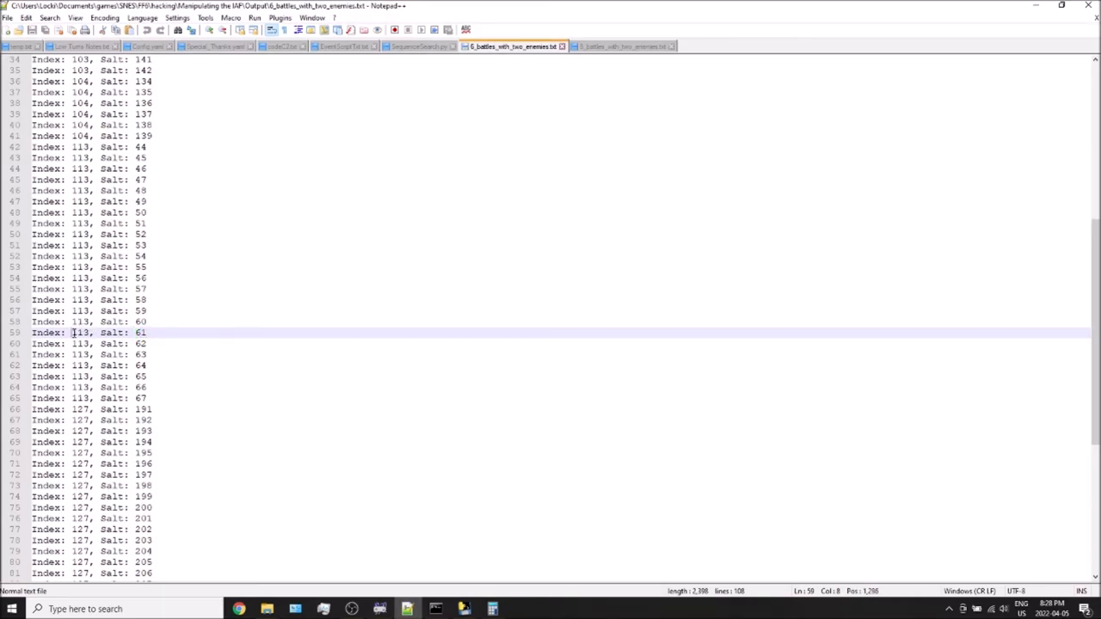
{"action": "left_click", "coordinate": [408, 609]}
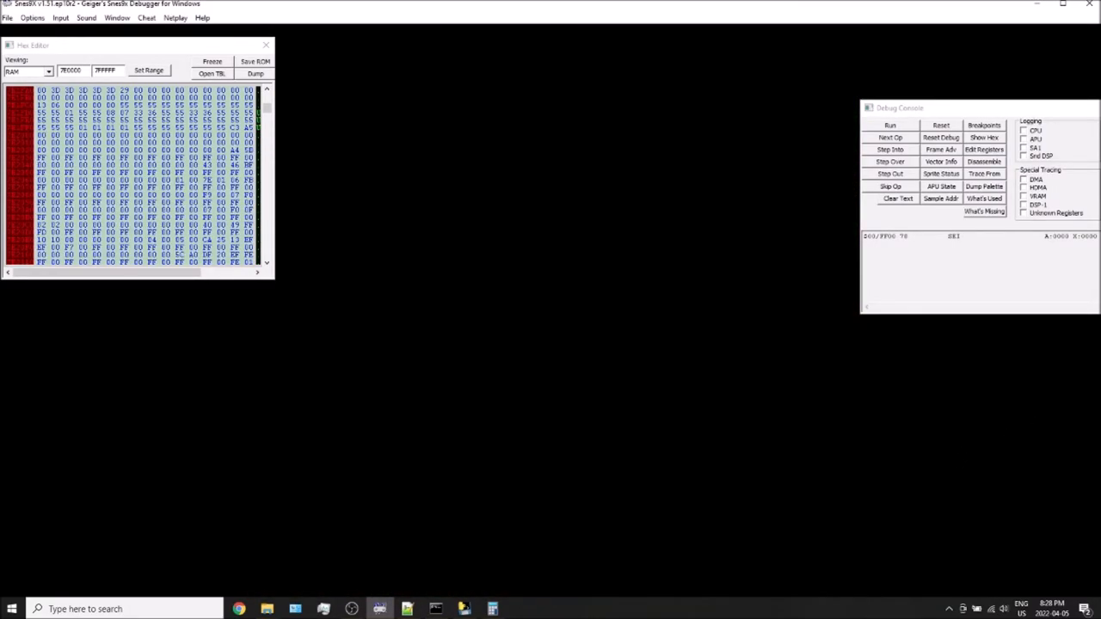
Step: Return the game to the world map and bring up Calculator showing 113 as hex 71
{"action": "left_click", "coordinate": [890, 125]}
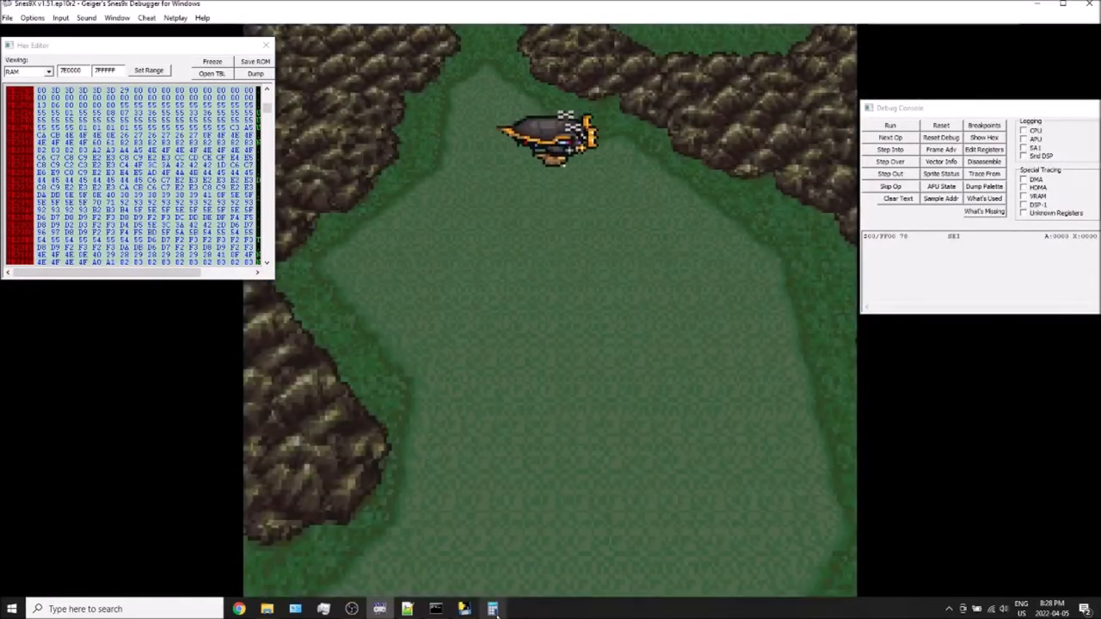
{"action": "left_click", "coordinate": [493, 609]}
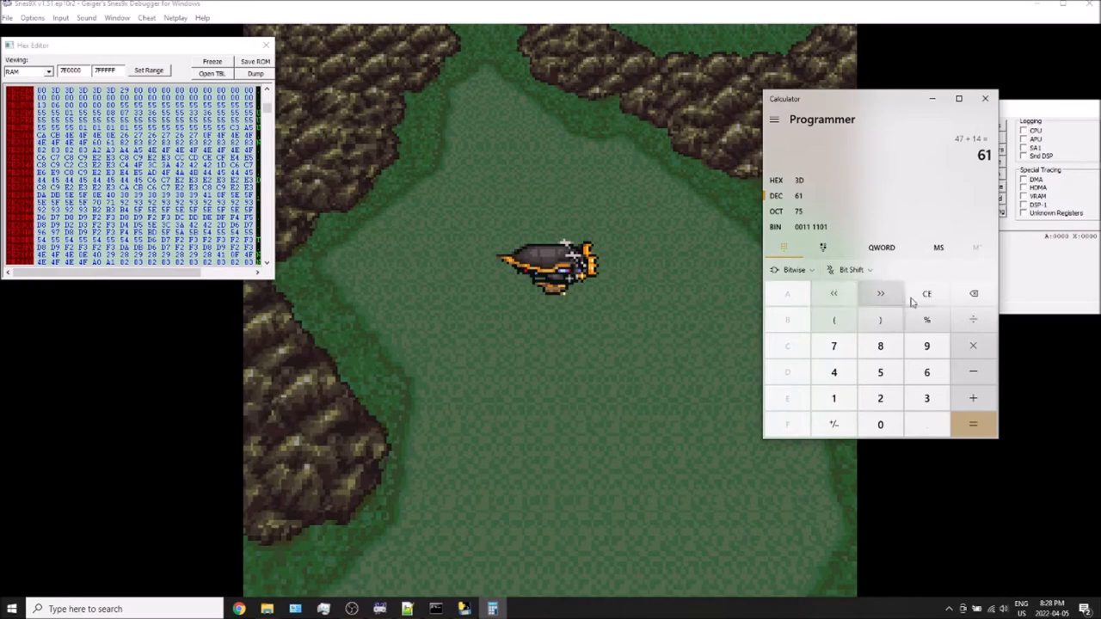
{"action": "left_click", "coordinate": [926, 293]}
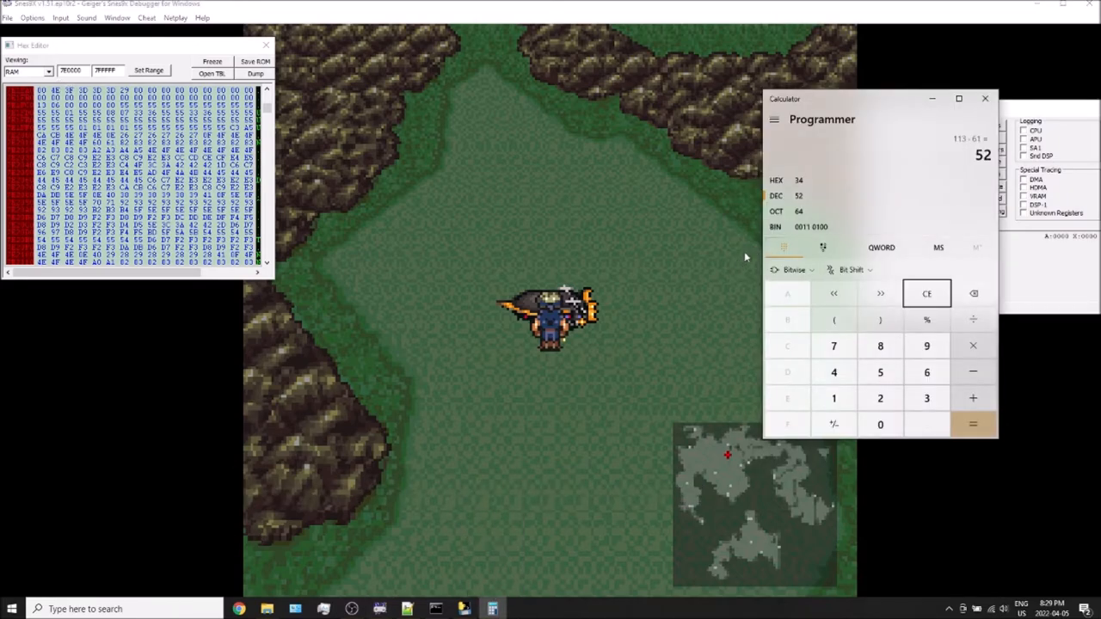
{"action": "left_click", "coordinate": [926, 293]}
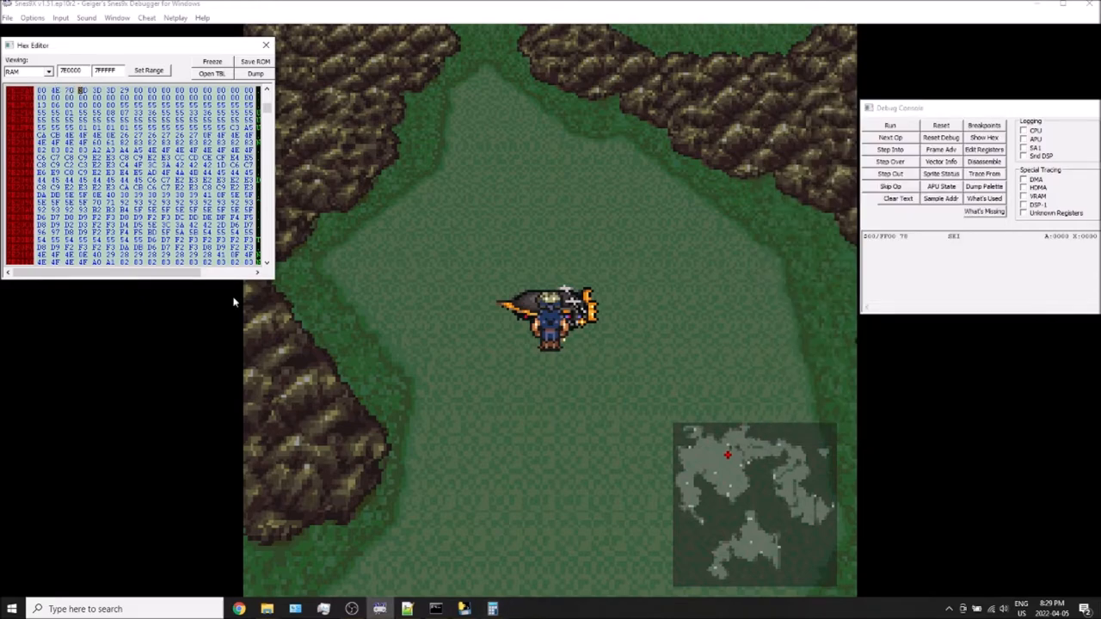
{"action": "left_click", "coordinate": [492, 609]}
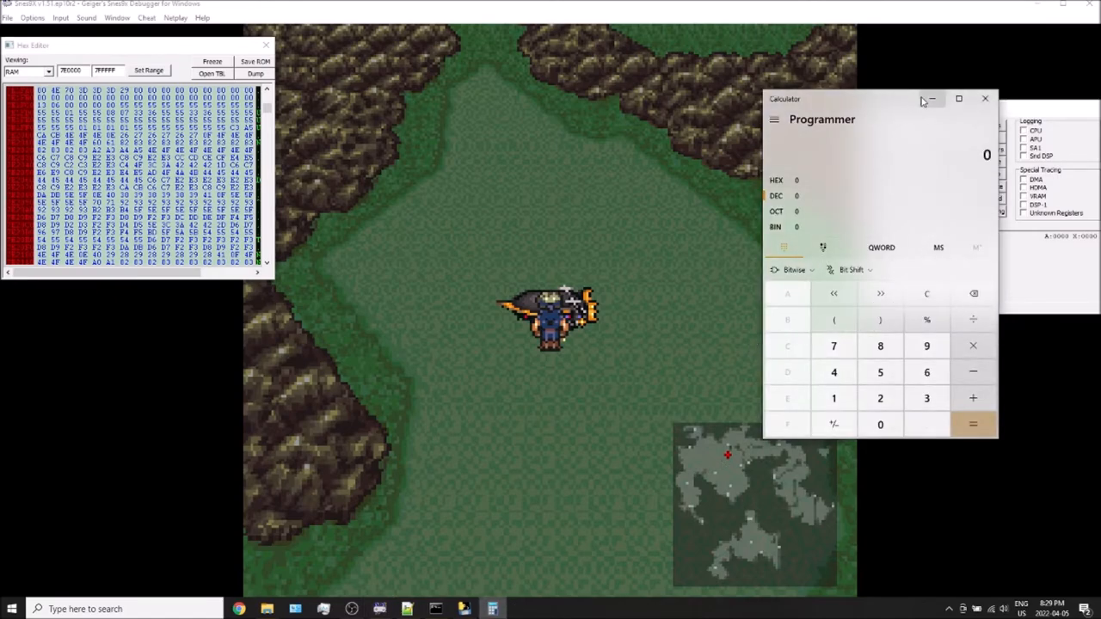
{"action": "left_click", "coordinate": [985, 98]}
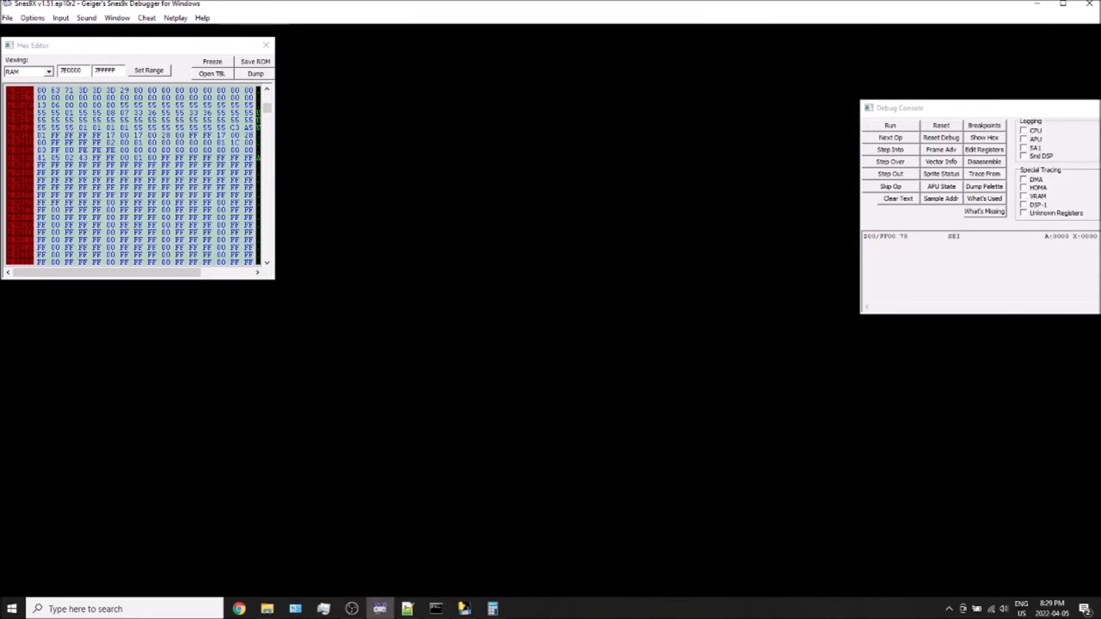
{"action": "left_click", "coordinate": [890, 125]}
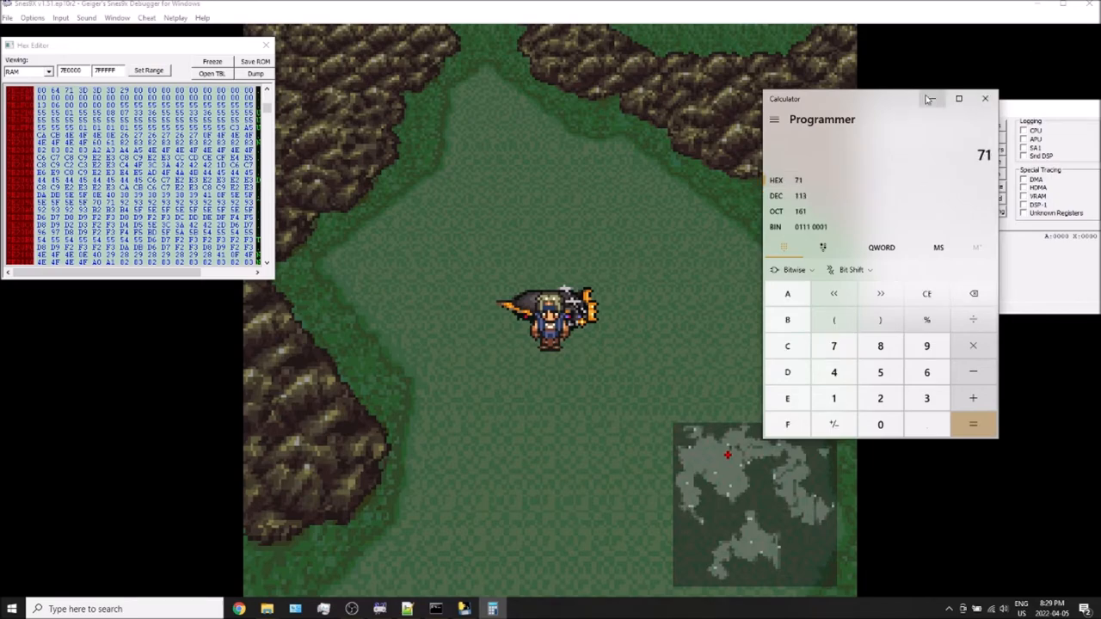
Step: Hide Calculator and bring the Snes9x window back to the front
{"action": "left_click", "coordinate": [985, 98]}
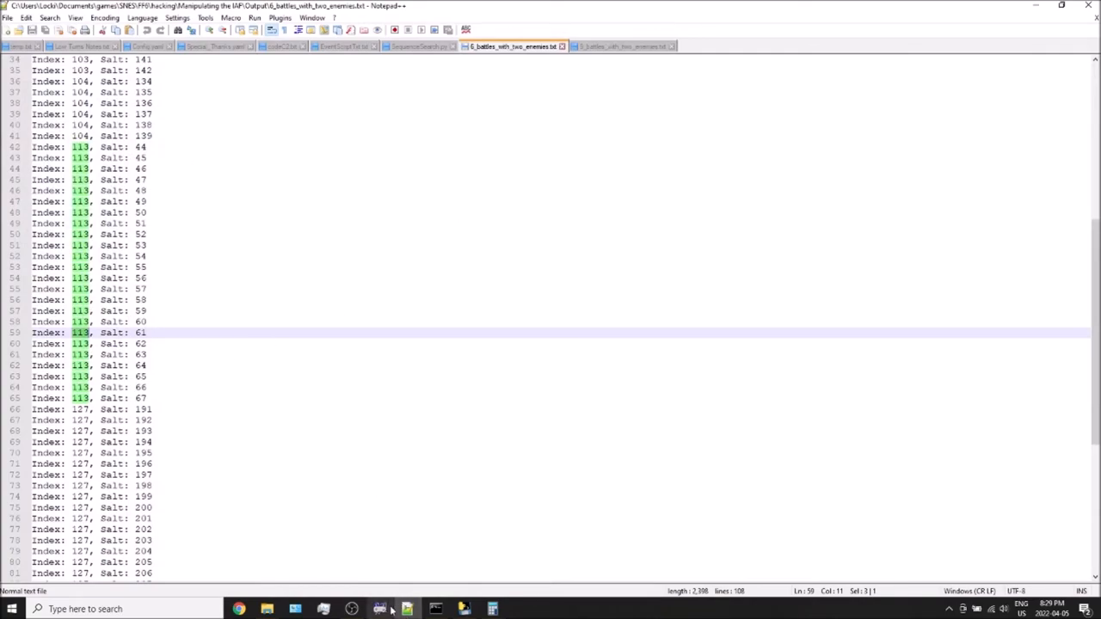
{"action": "left_click", "coordinate": [380, 609]}
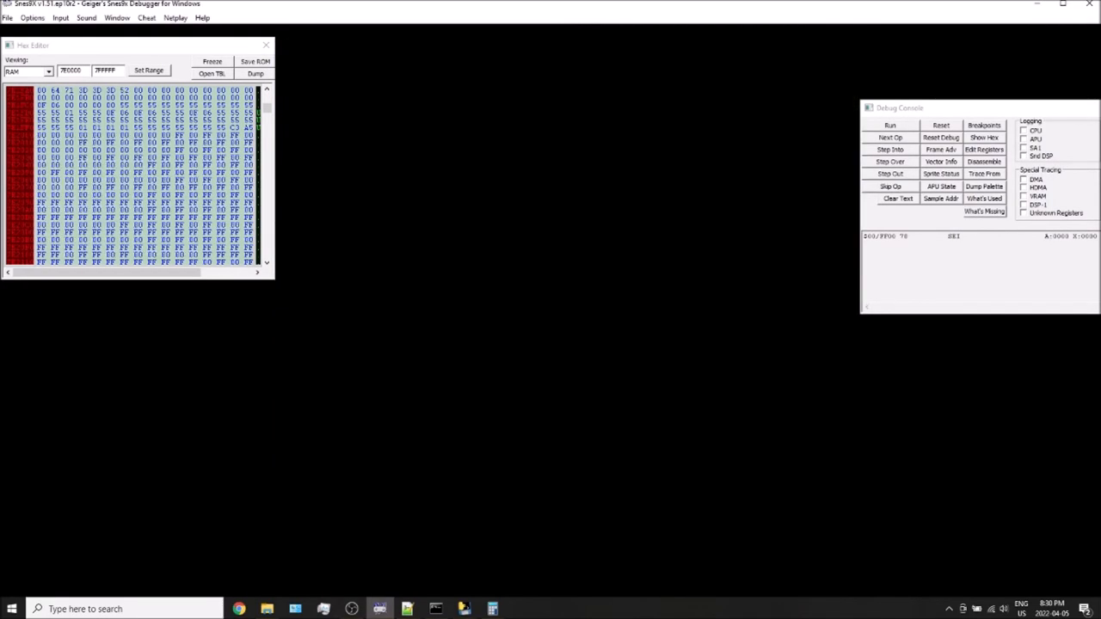
{"action": "left_click", "coordinate": [890, 125]}
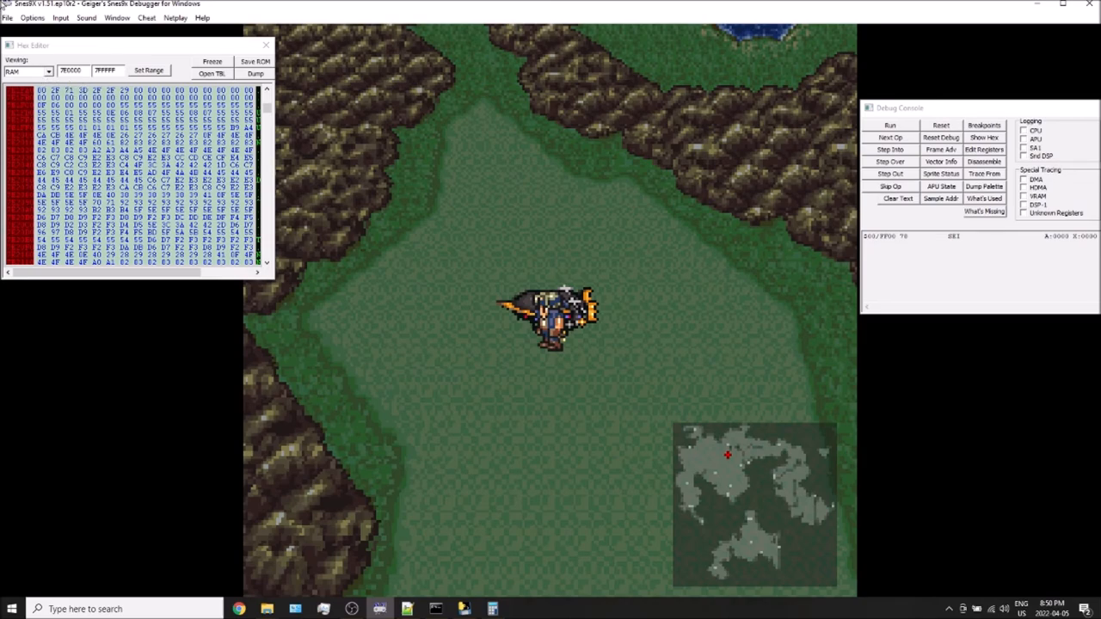
Step: Reset the game via File > Reset Game and let it reload onto the world map
{"action": "left_click", "coordinate": [7, 17]}
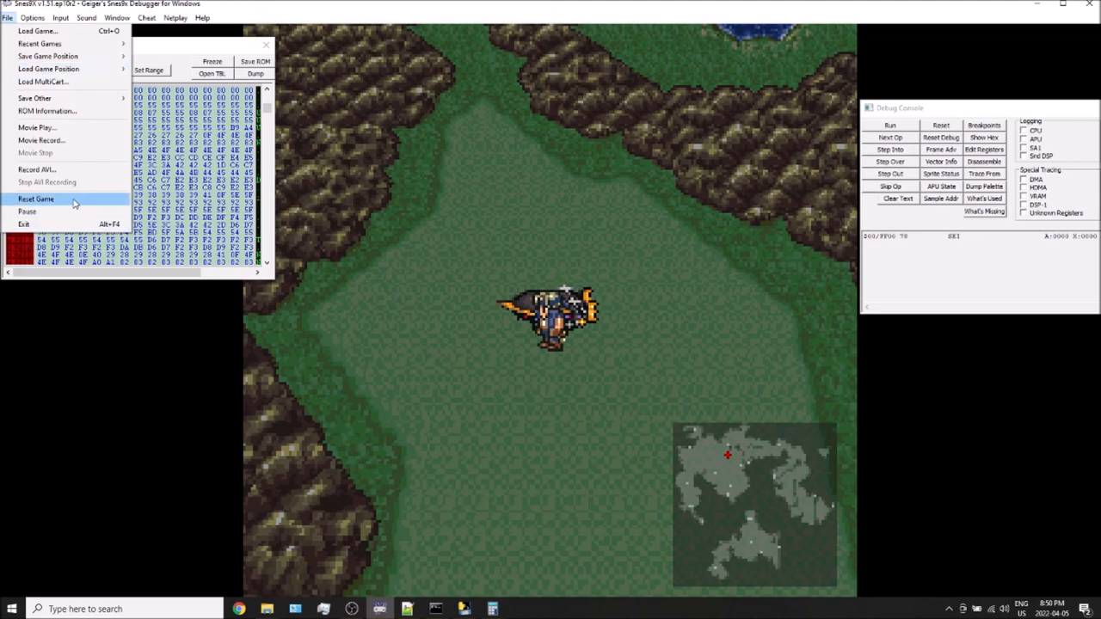
{"action": "left_click", "coordinate": [36, 198]}
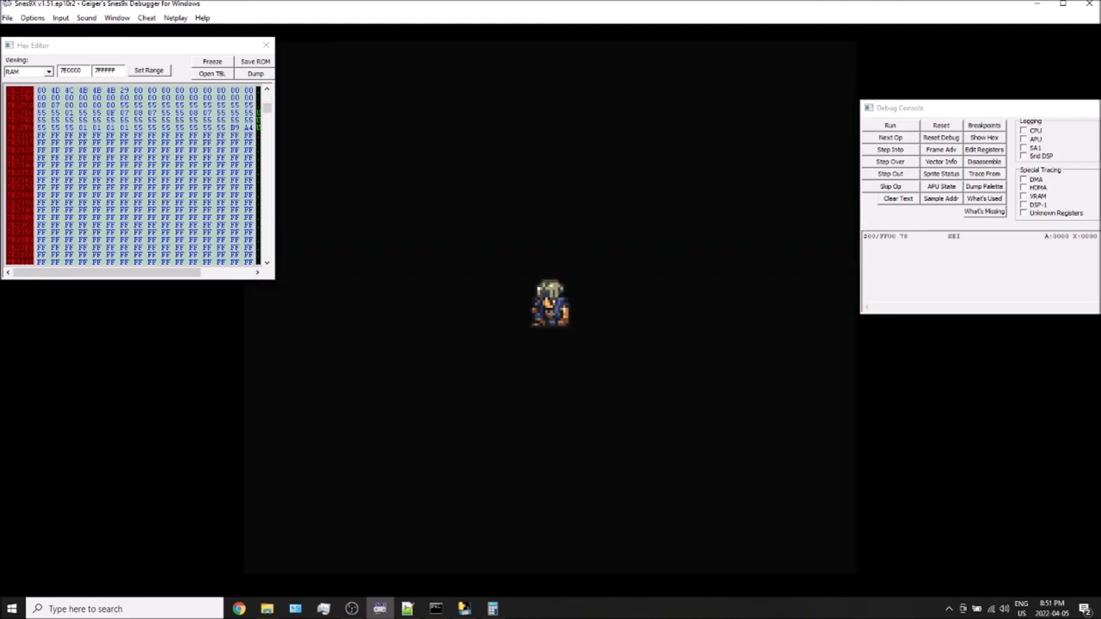
{"action": "left_click", "coordinate": [890, 124]}
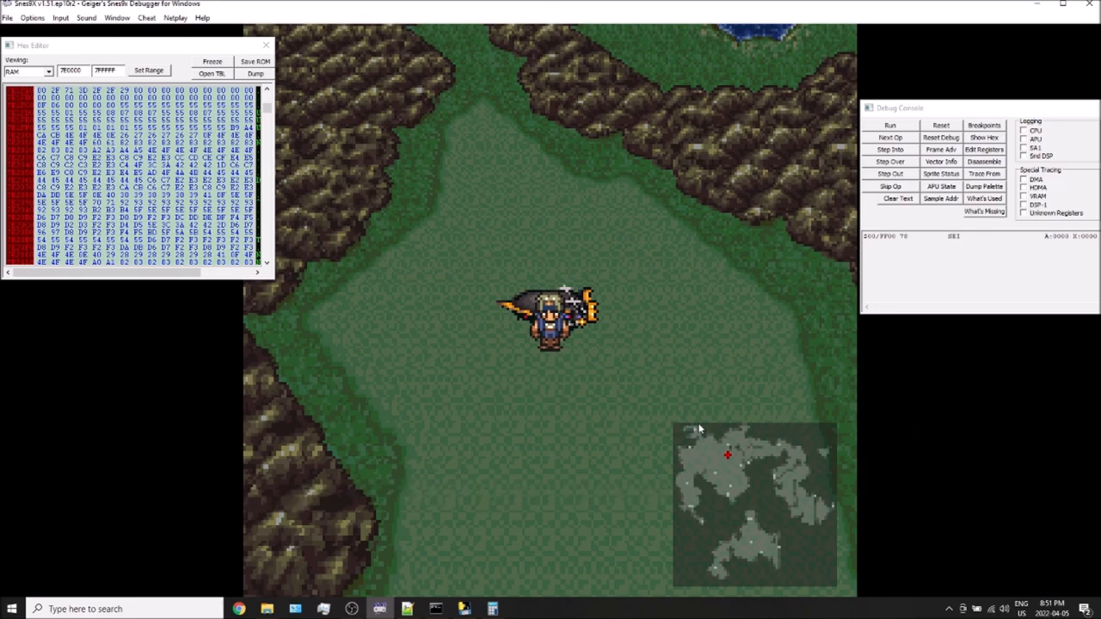
{"action": "mouse_move", "coordinate": [447, 582]}
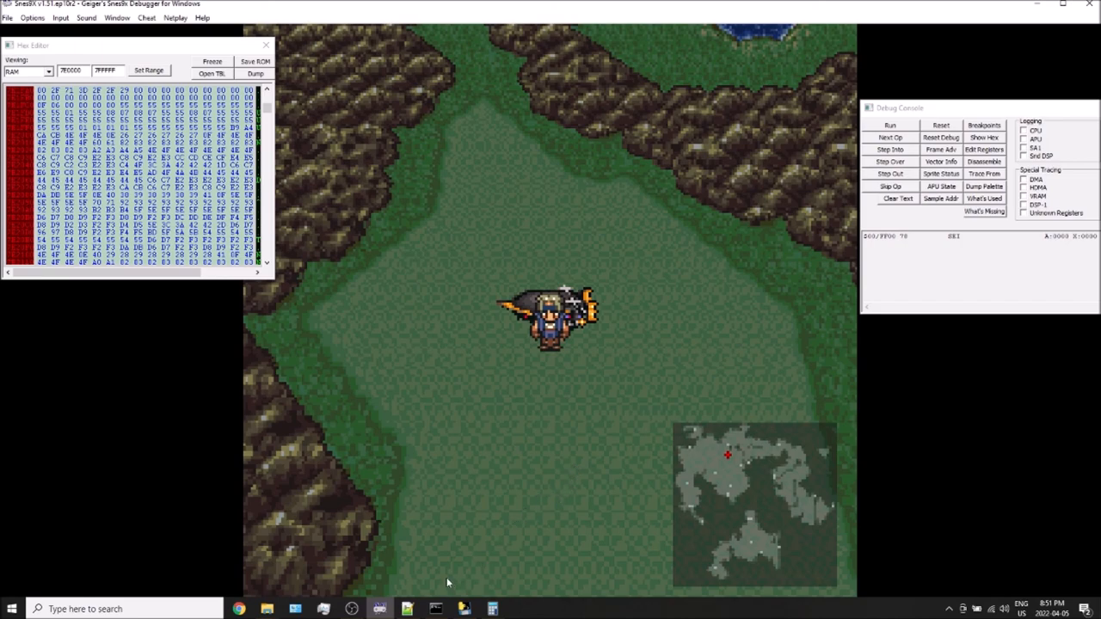